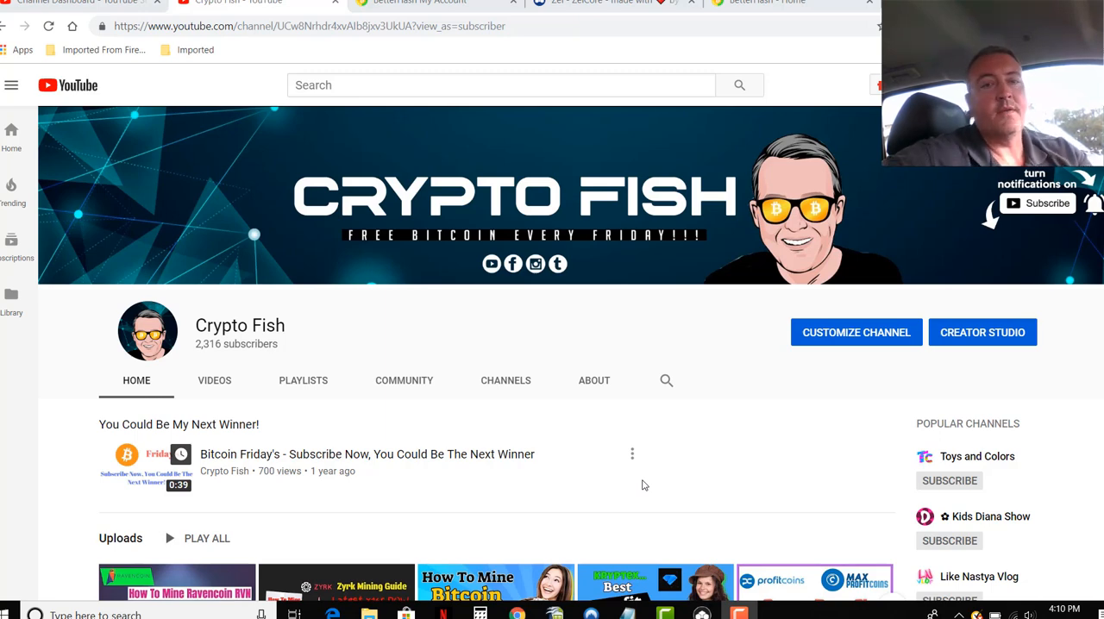
Switch from YouTube to the ZelCore product page about its crypto custody platform
click(612, 3)
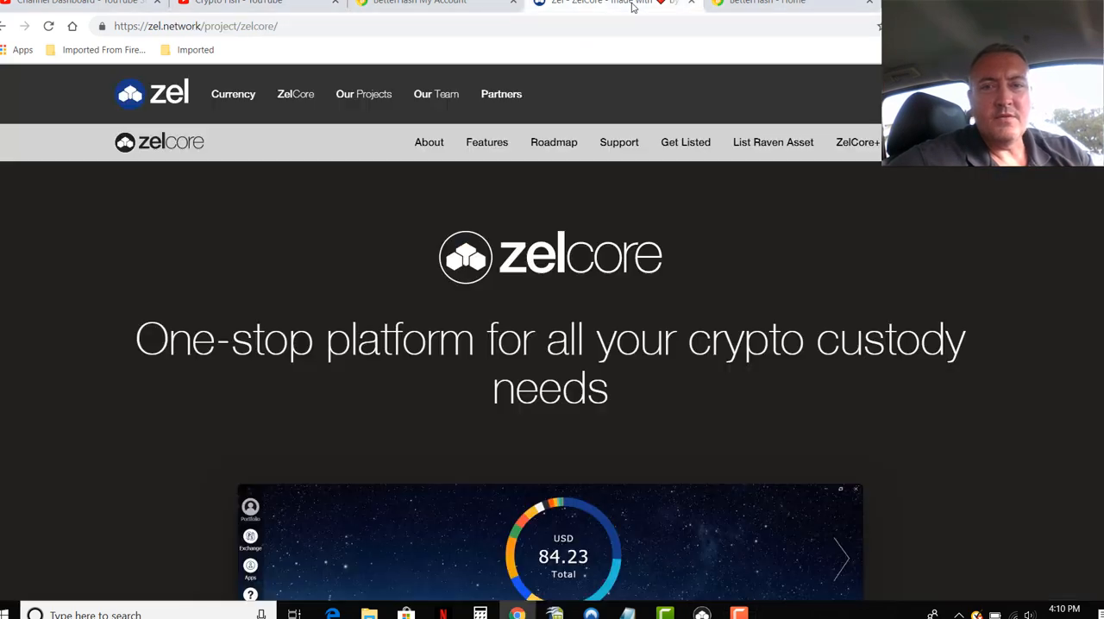
mouse_move(859, 291)
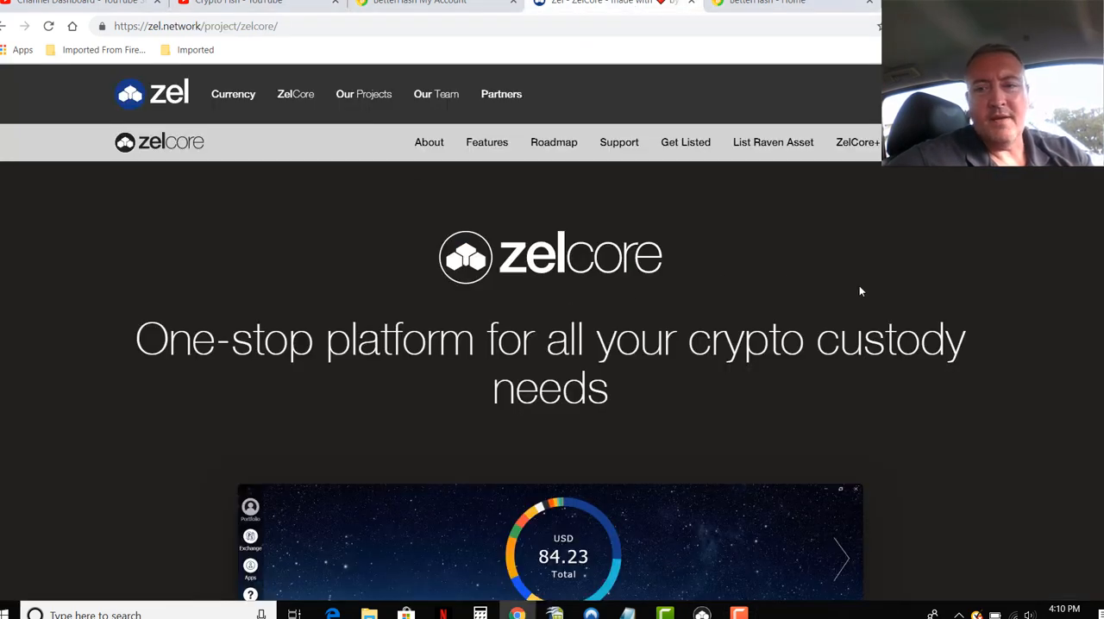
mouse_move(1003, 279)
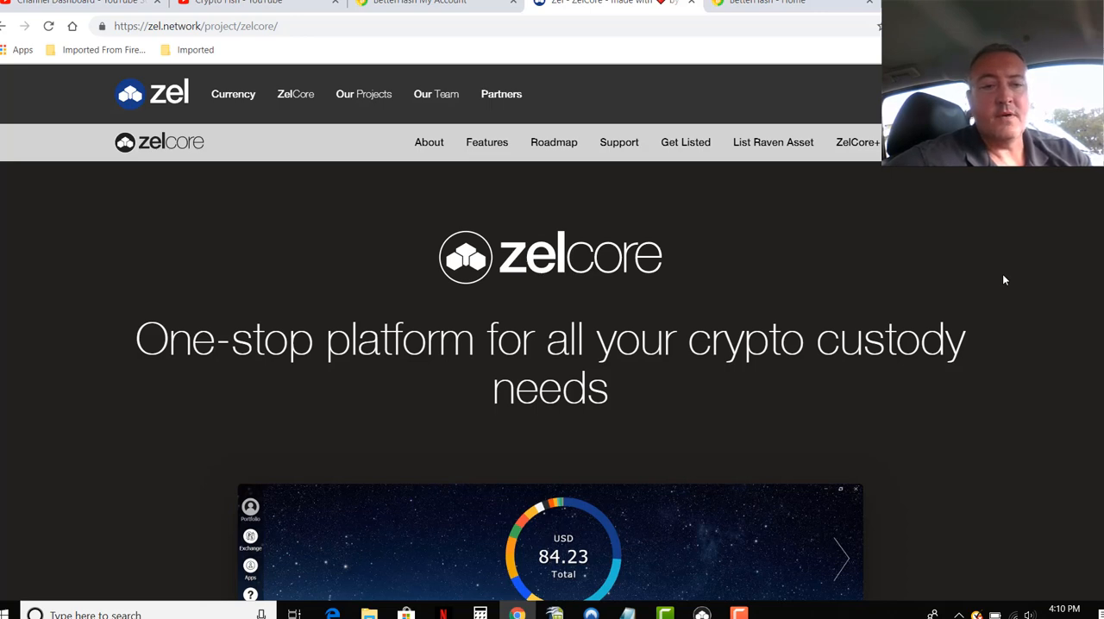
mouse_move(331, 338)
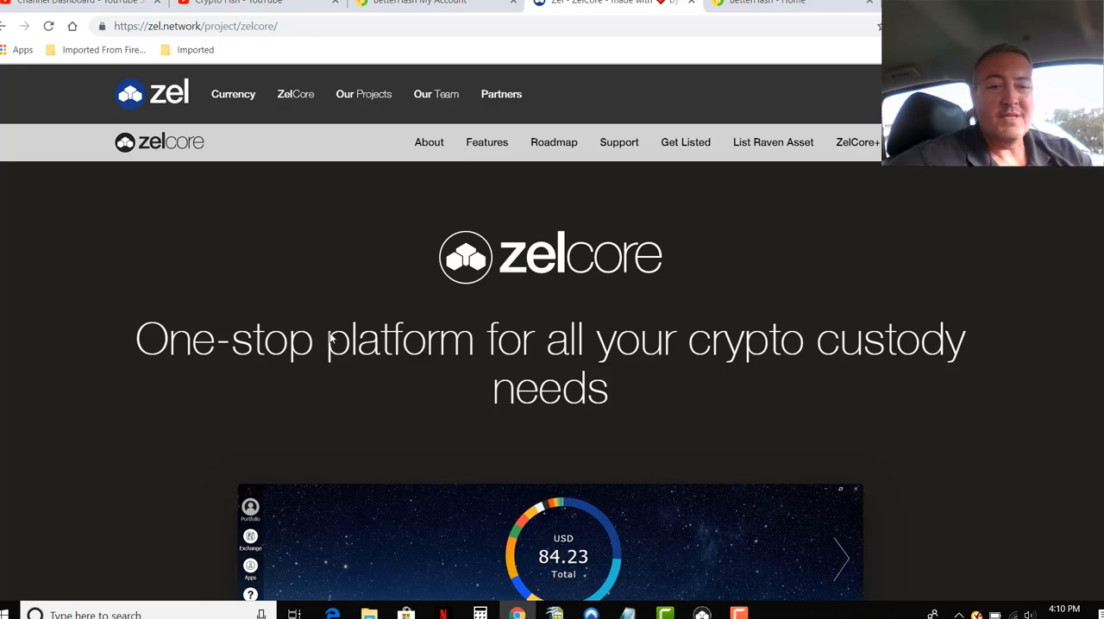
mouse_move(851, 295)
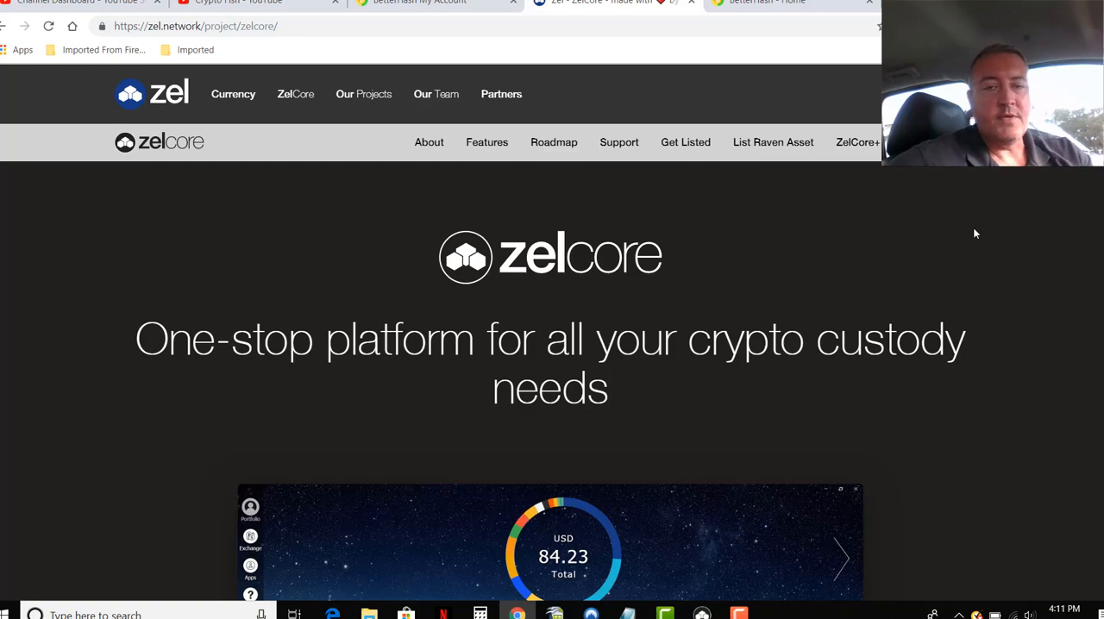
mouse_move(675, 526)
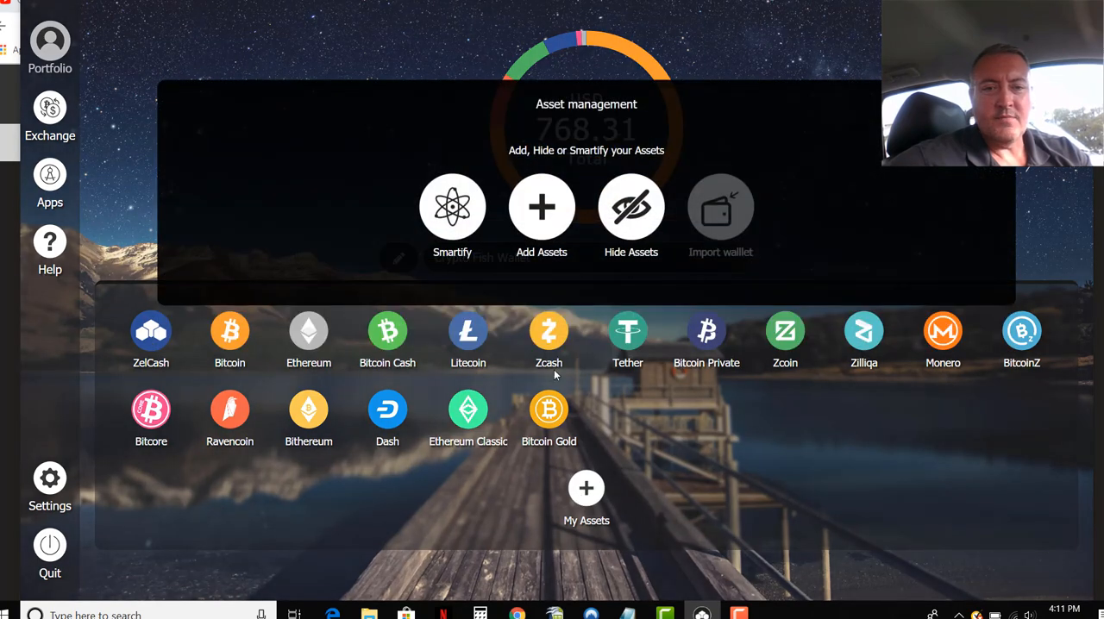
Browse ZelCore's Add Assets catalogue of supported coins and tokens
click(541, 207)
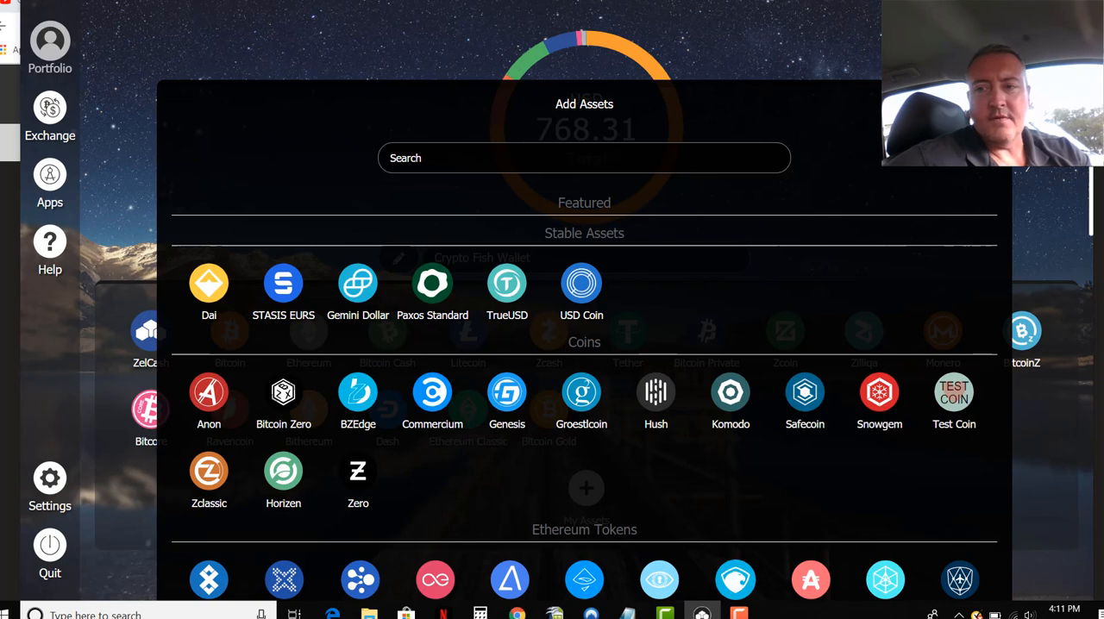
scroll(down, 3)
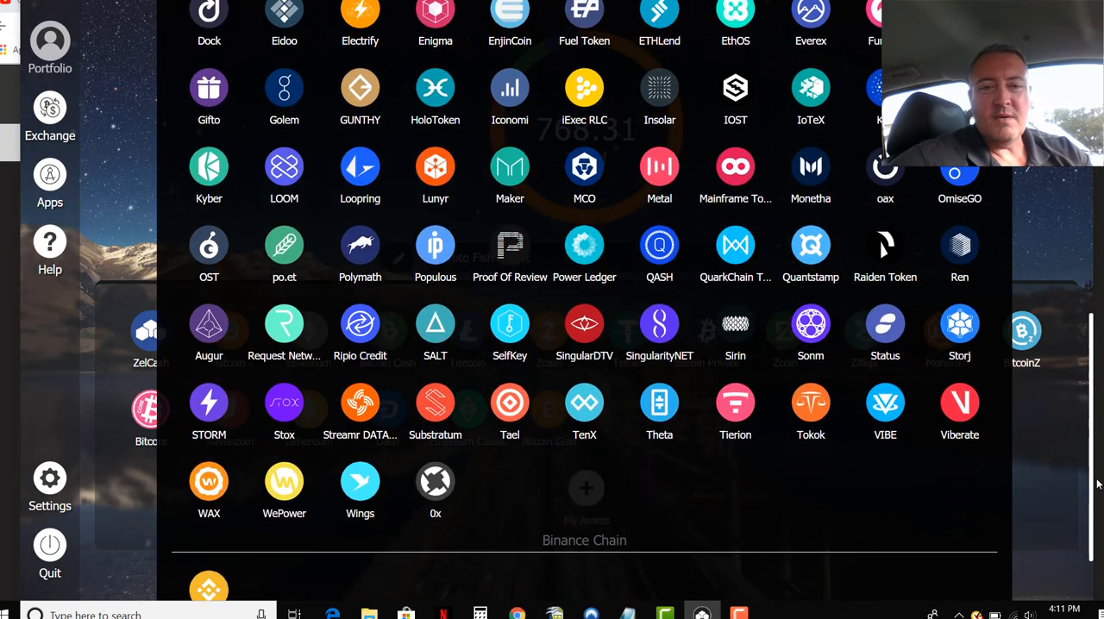
scroll(down, 3)
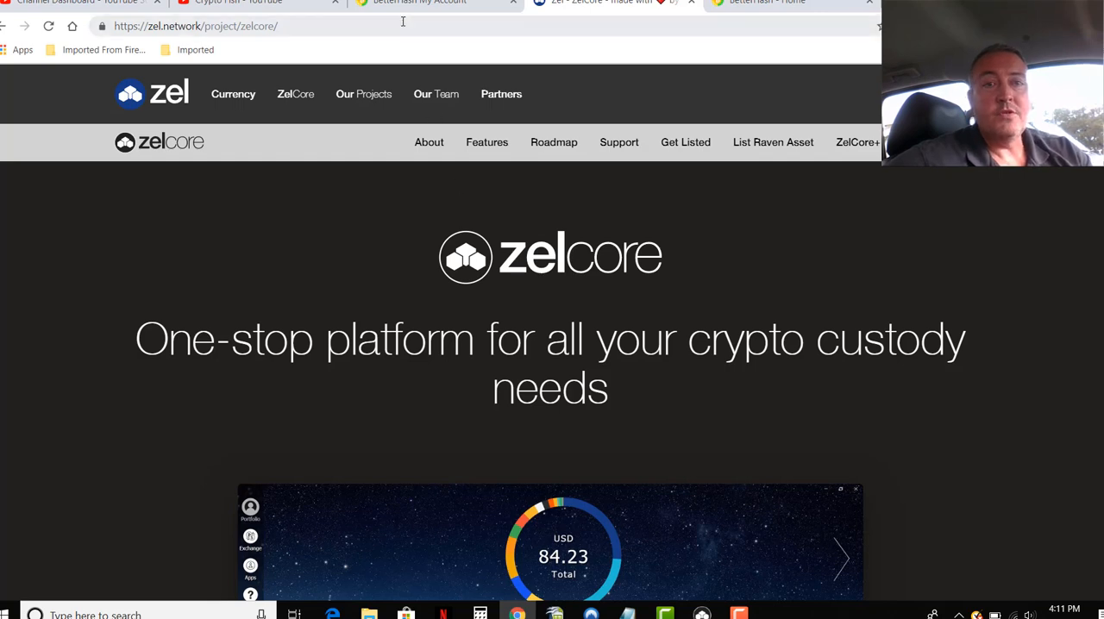
Go from the BetterHash Sign Up tab to the free PC mining home page
click(767, 2)
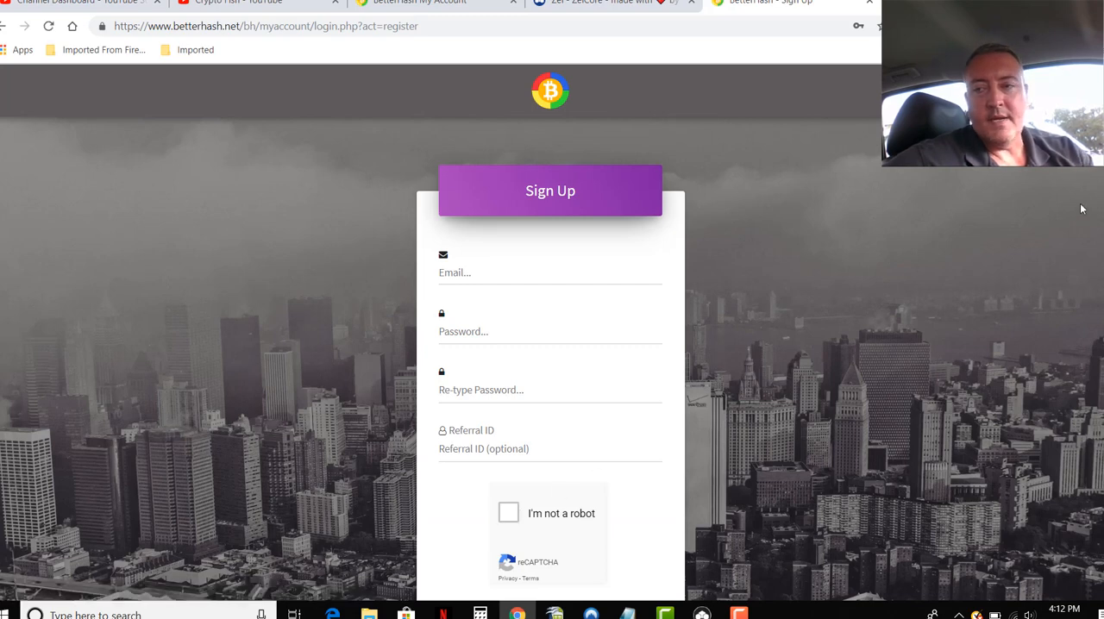
scroll(down, 3)
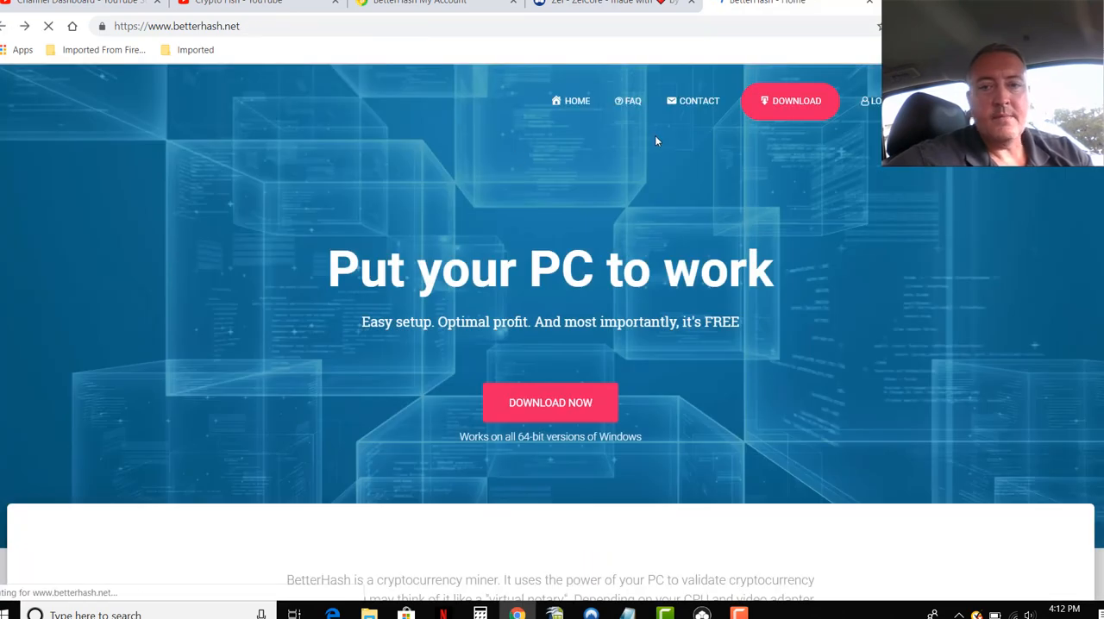
Confirm the terms on BetterHash's download page by entering YES
click(550, 402)
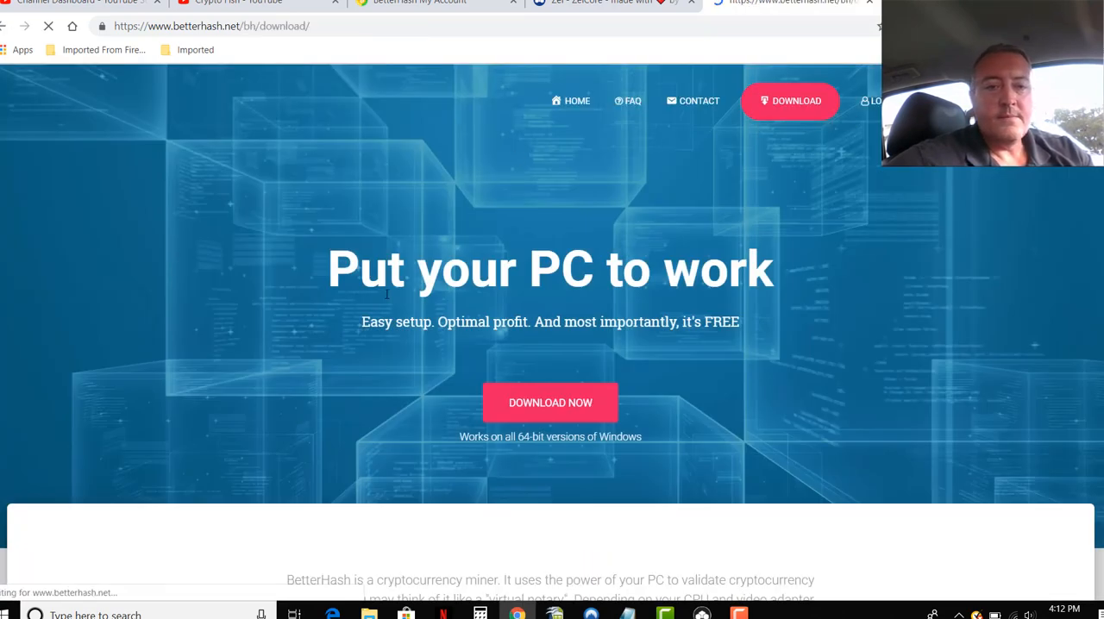
click(550, 402)
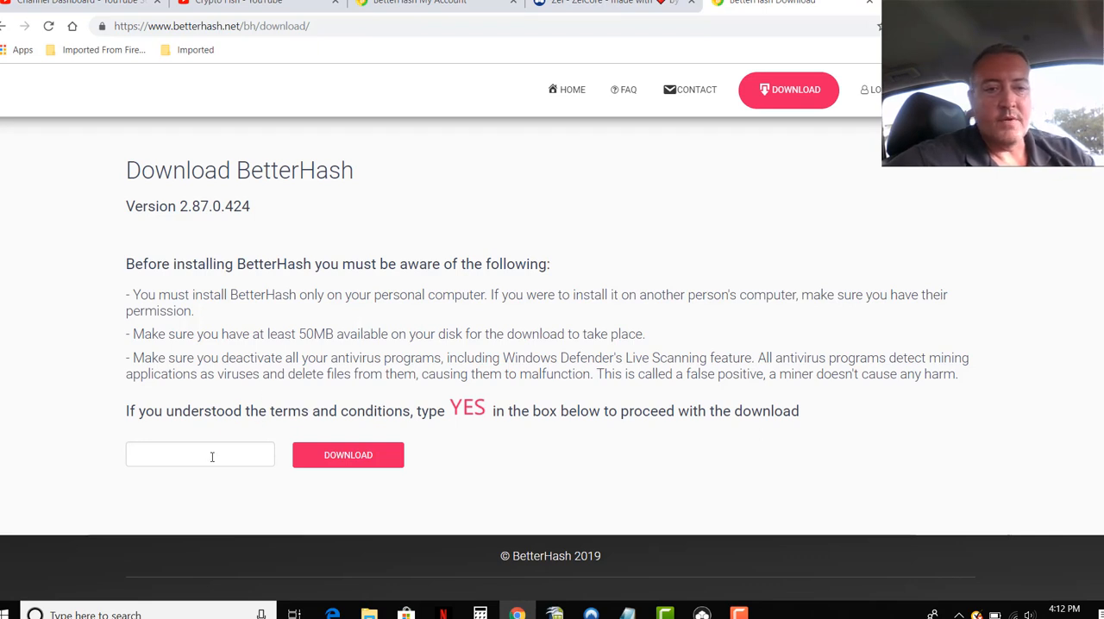
mouse_move(68, 346)
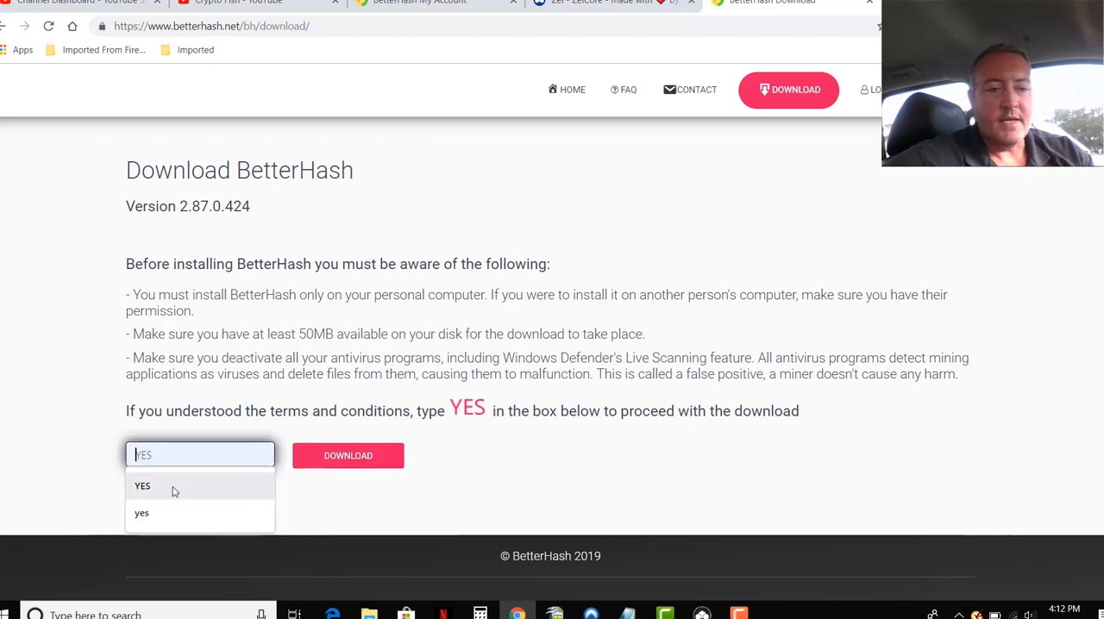
click(142, 486)
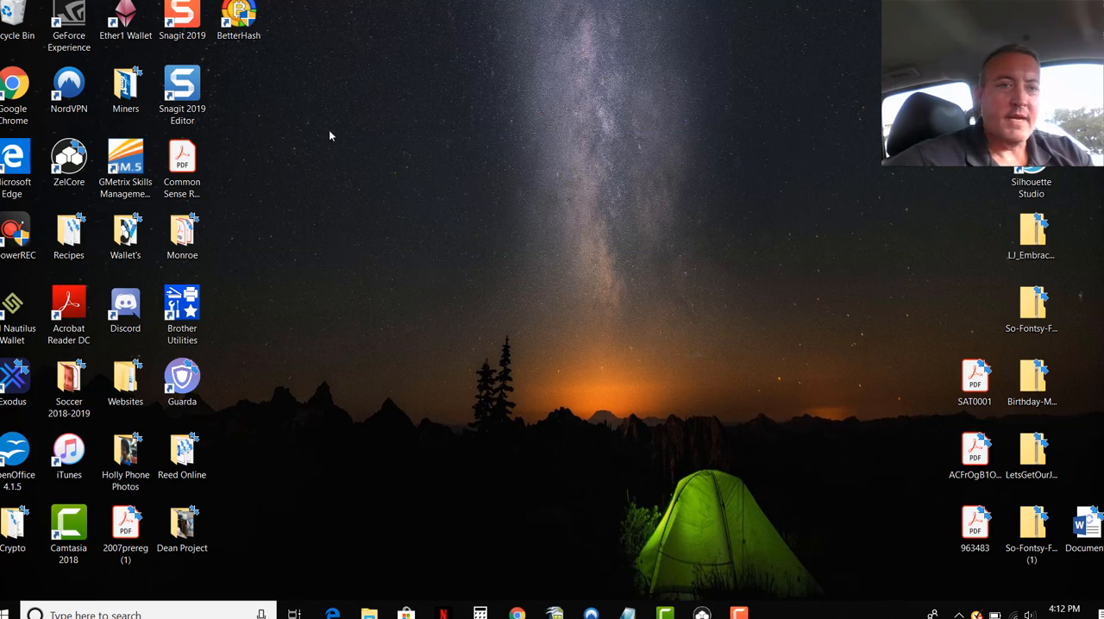
click(125, 86)
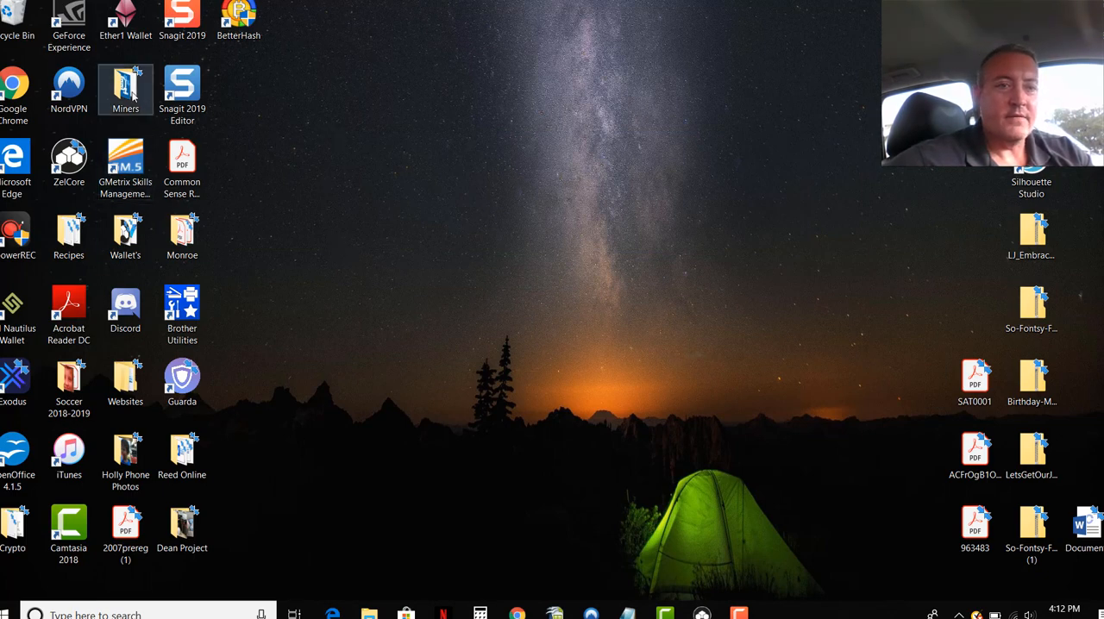
double_click(125, 89)
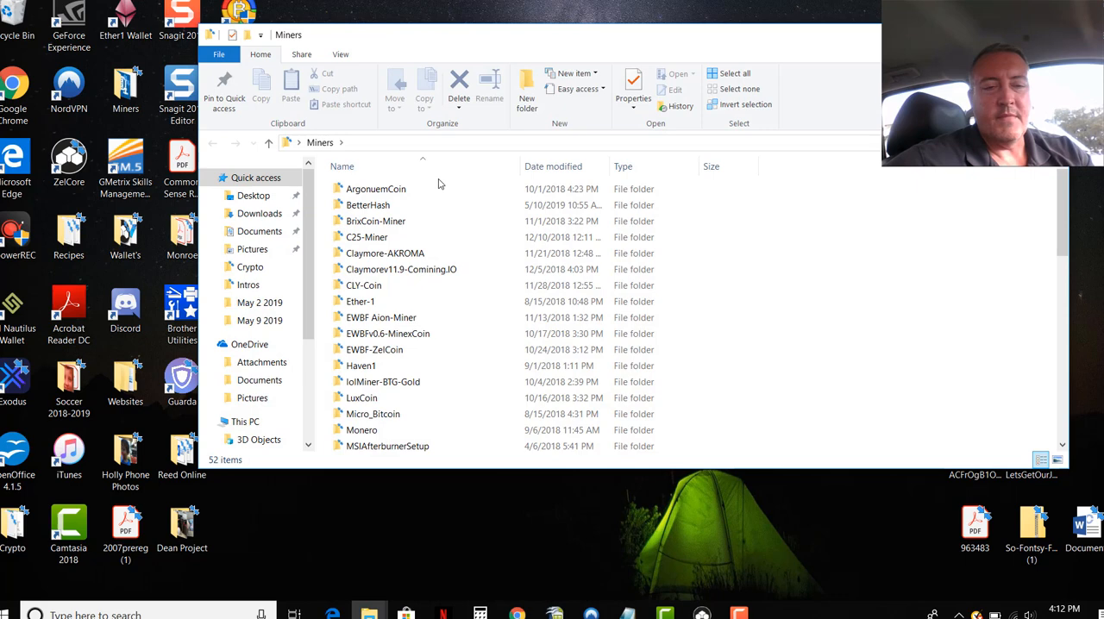
double_click(367, 205)
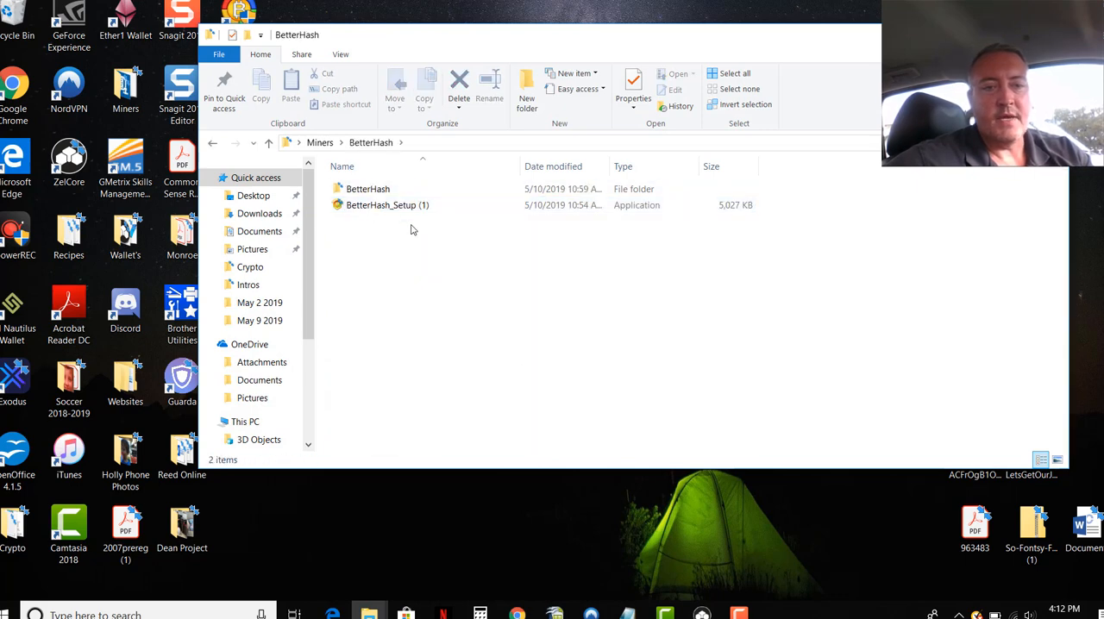
click(387, 204)
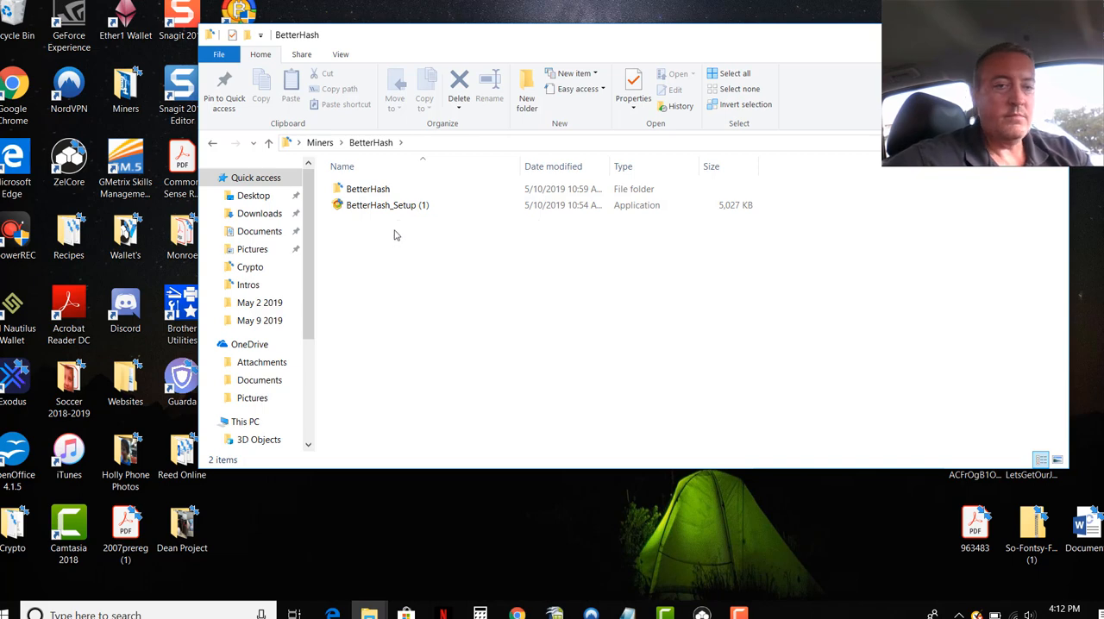
mouse_move(383, 263)
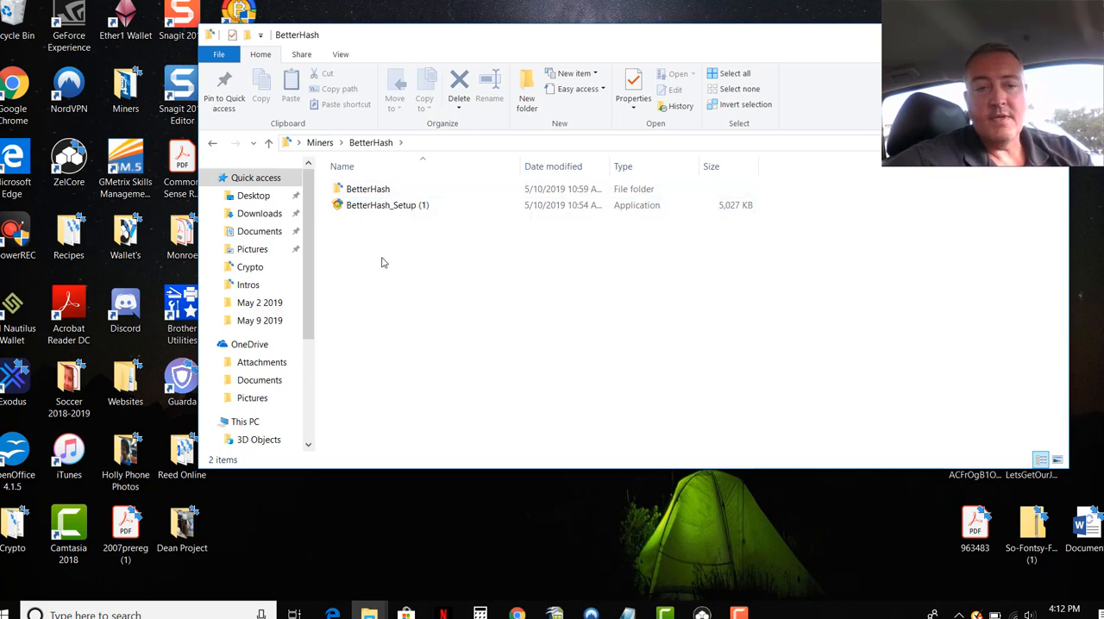
click(368, 189)
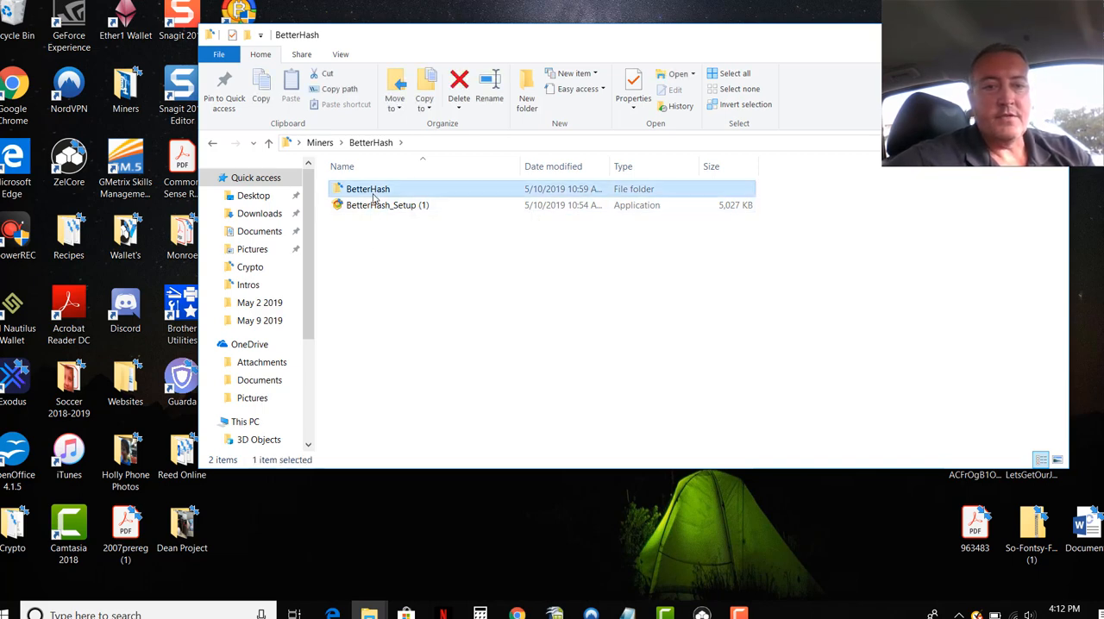
double_click(368, 188)
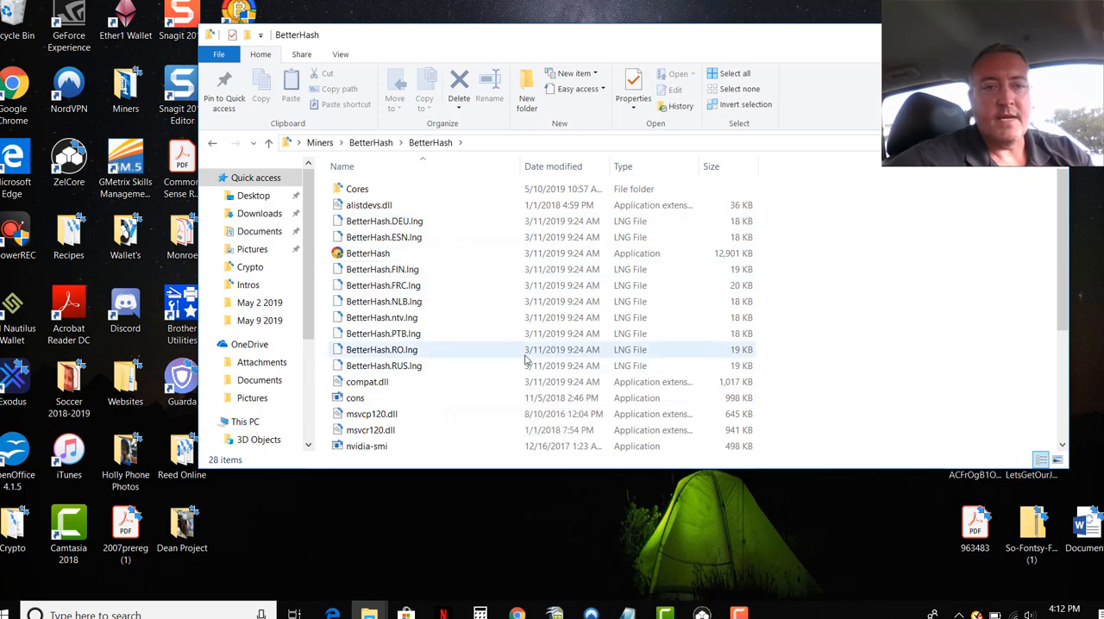
mouse_move(480, 237)
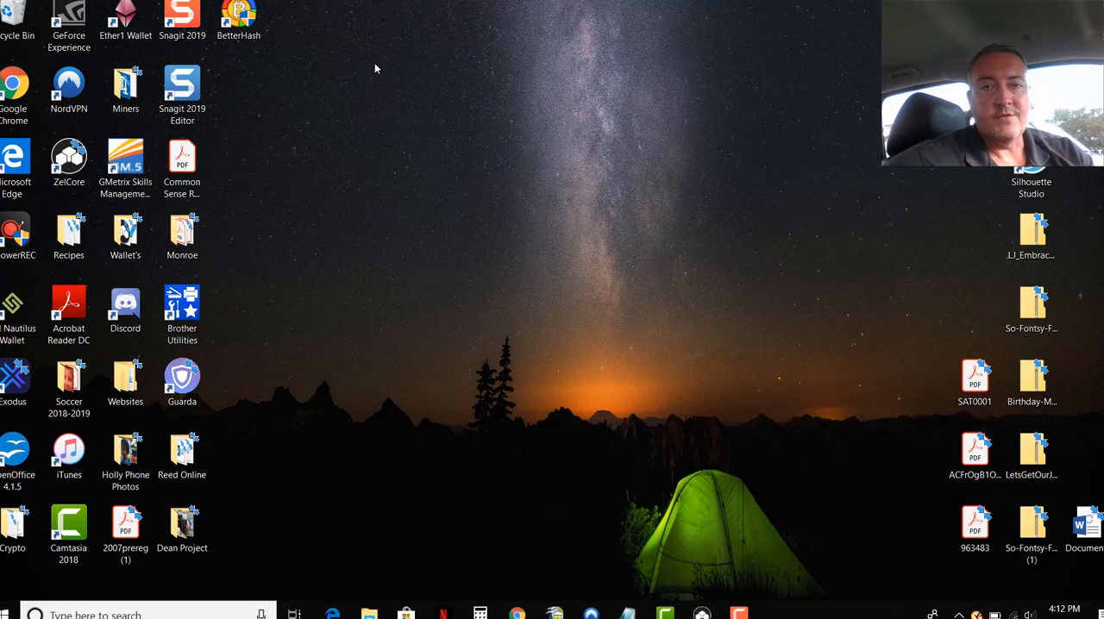
Open BetterHash from the system tray to its Home dashboard
click(239, 18)
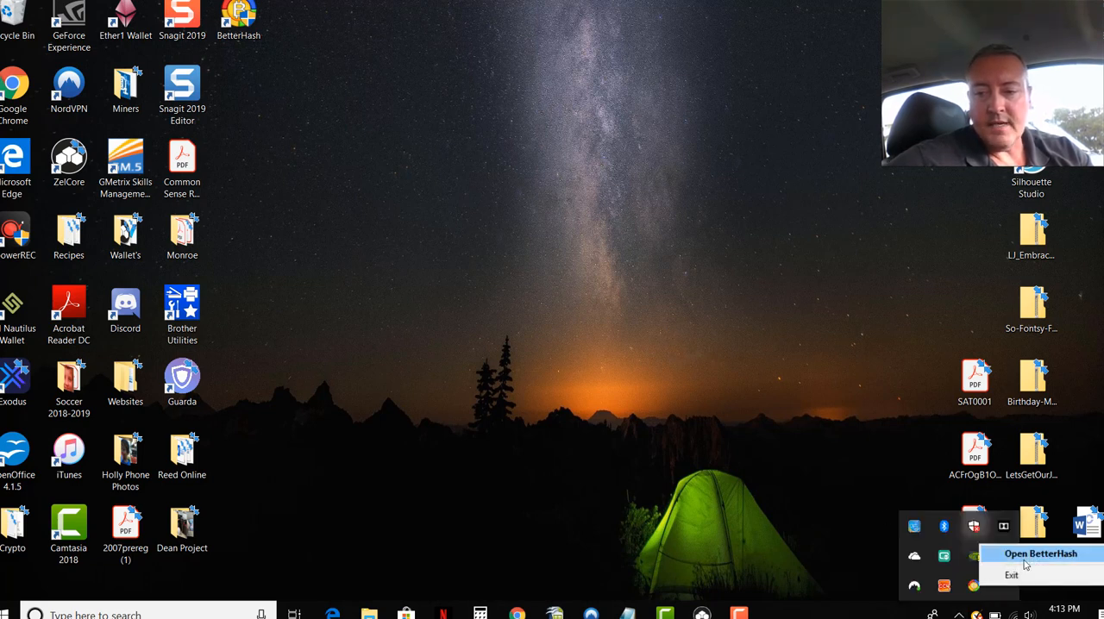
click(1040, 554)
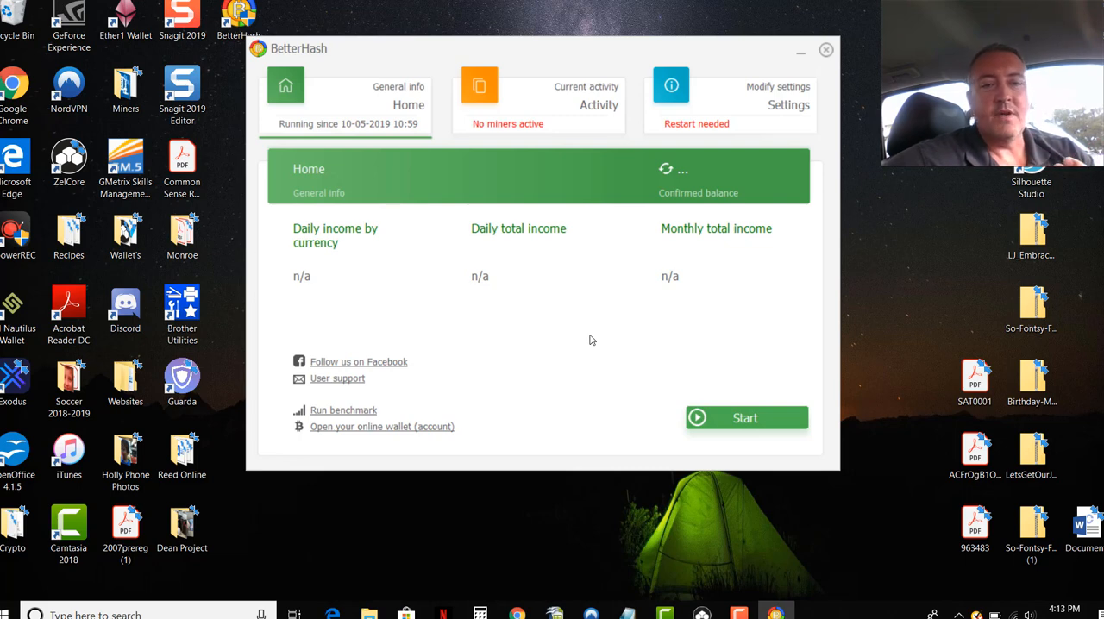
mouse_move(432, 378)
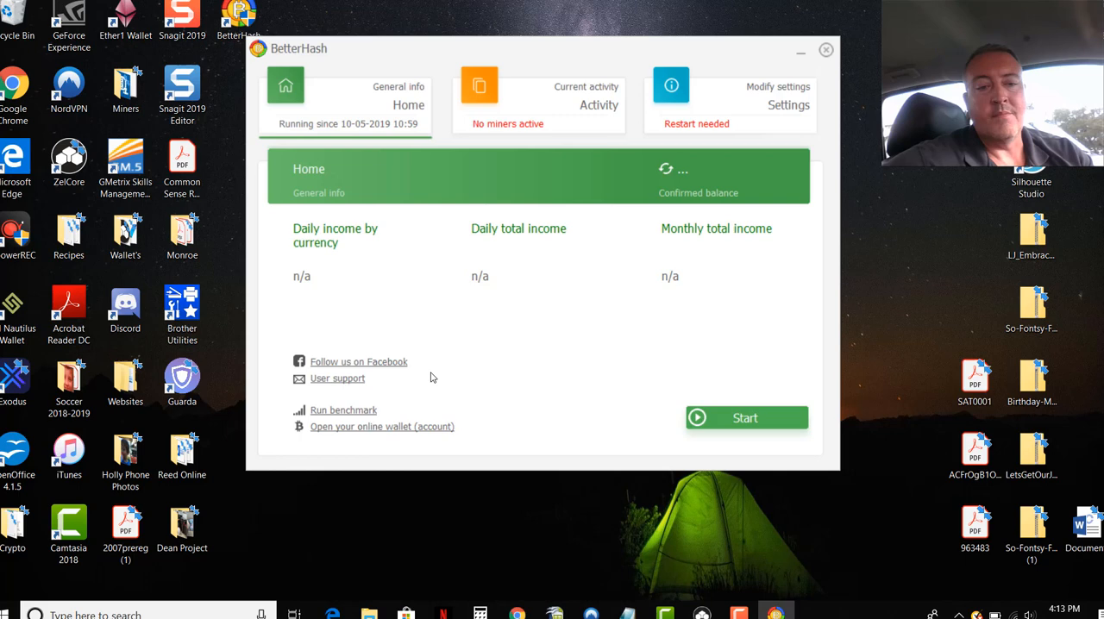
mouse_move(551, 370)
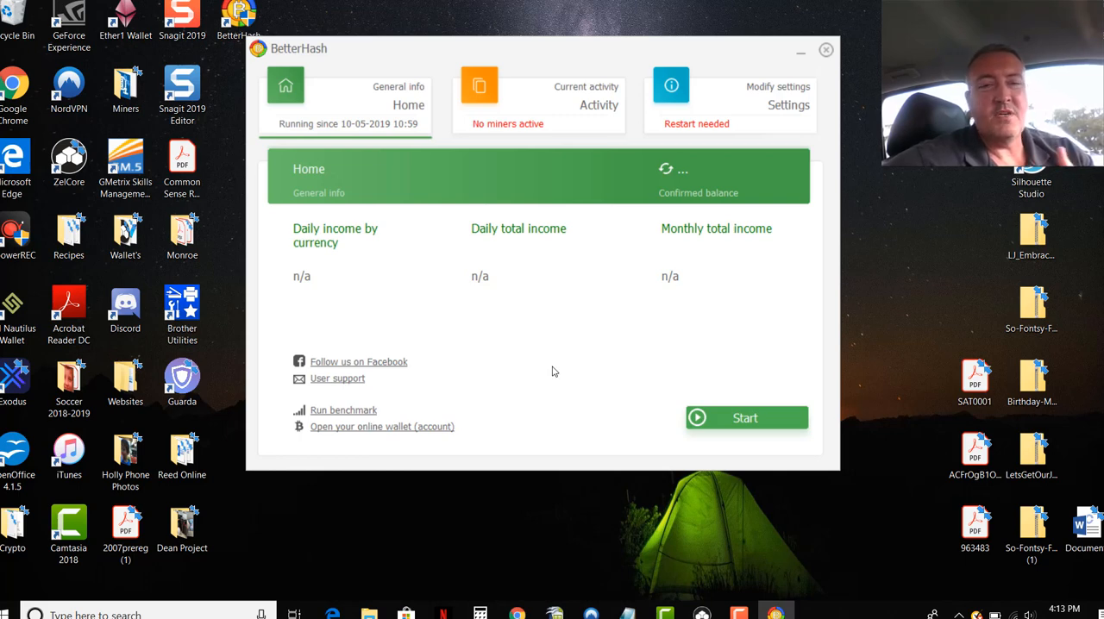
mouse_move(578, 346)
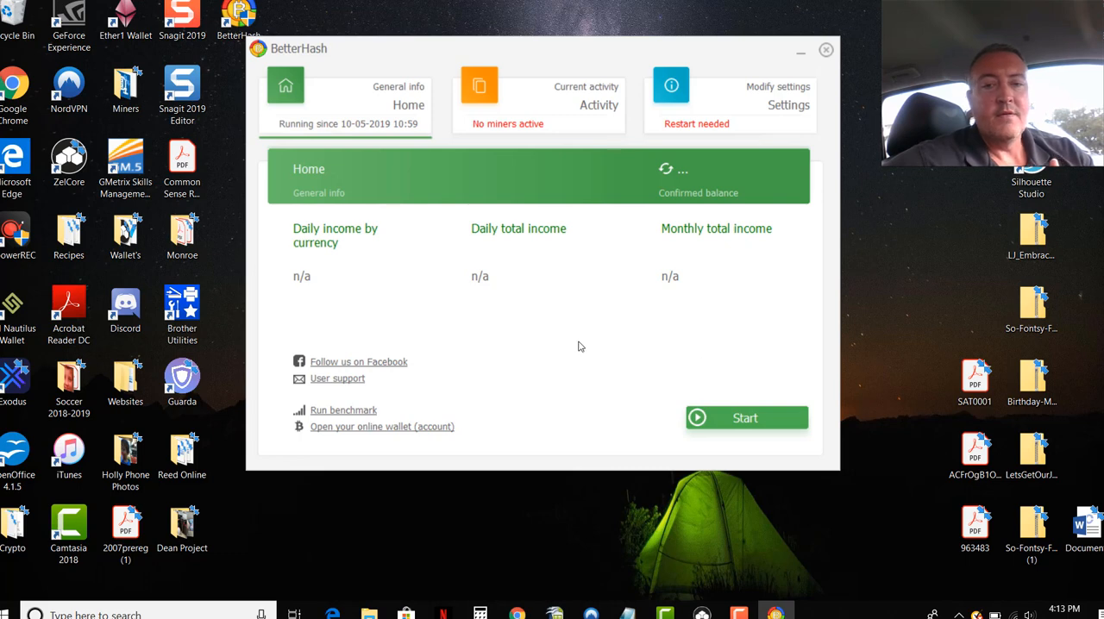
mouse_move(579, 403)
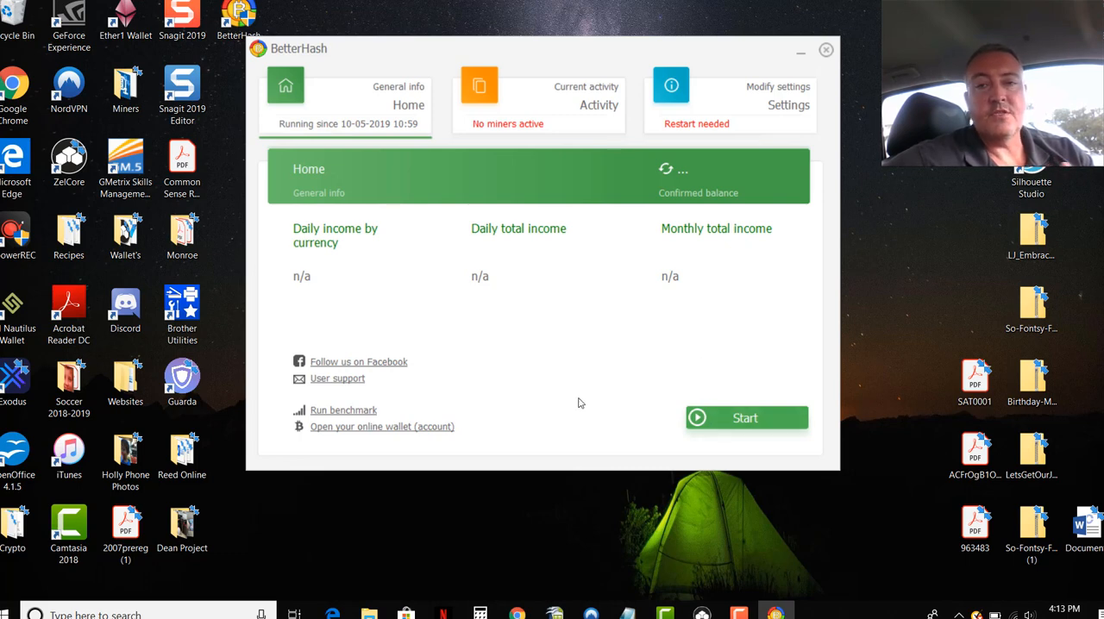
mouse_move(330, 126)
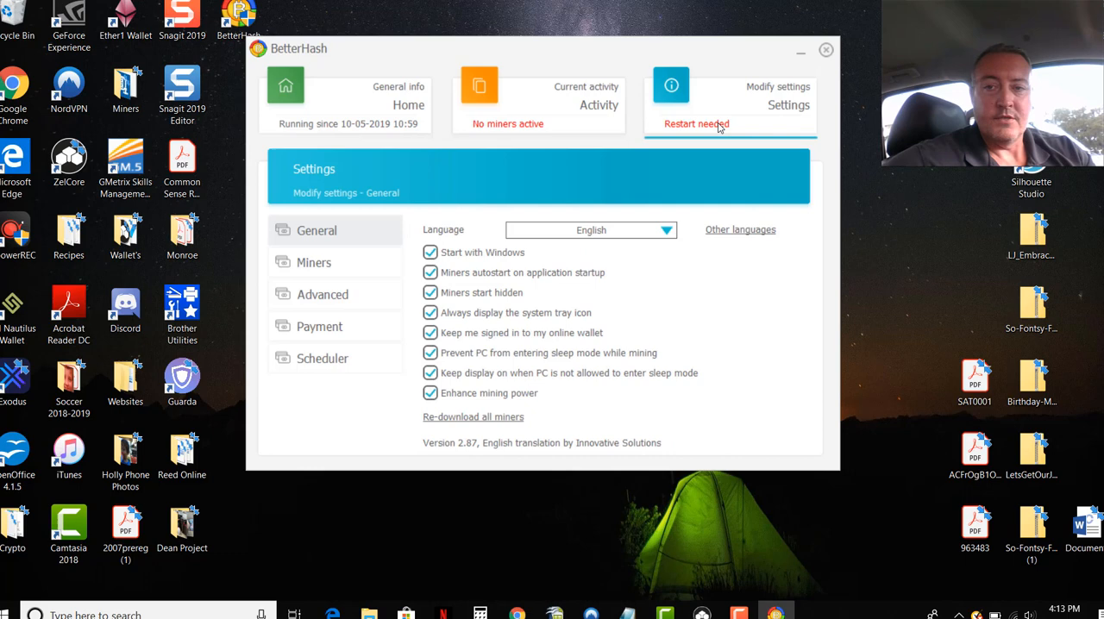
mouse_move(722, 106)
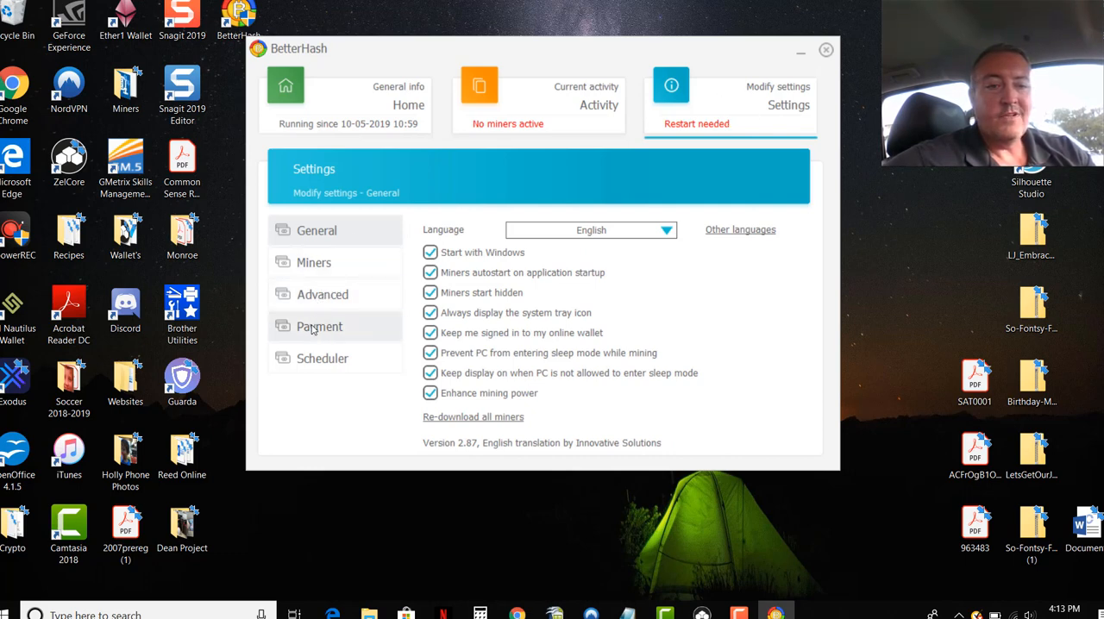
Assign the account email and password under Settings > Payment and apply
click(319, 326)
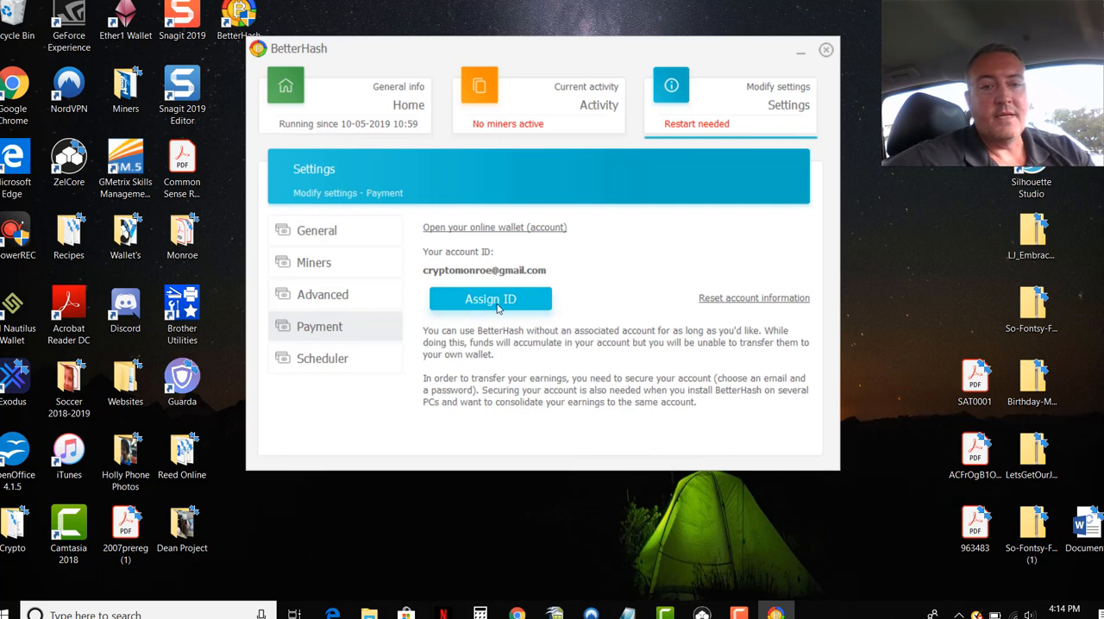
click(490, 299)
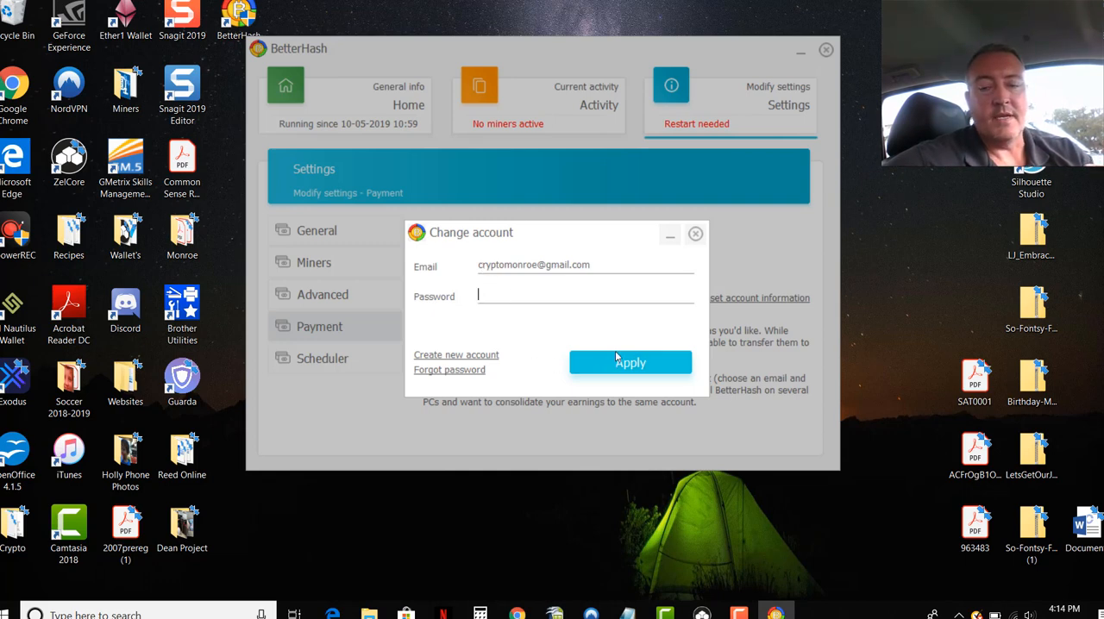
click(630, 362)
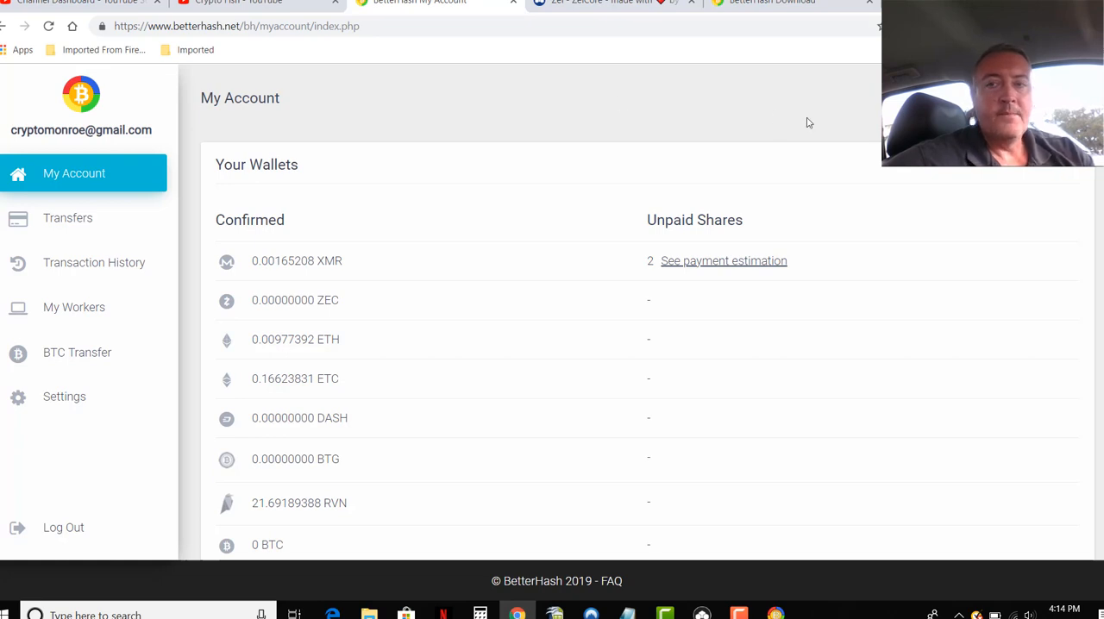
mouse_move(820, 112)
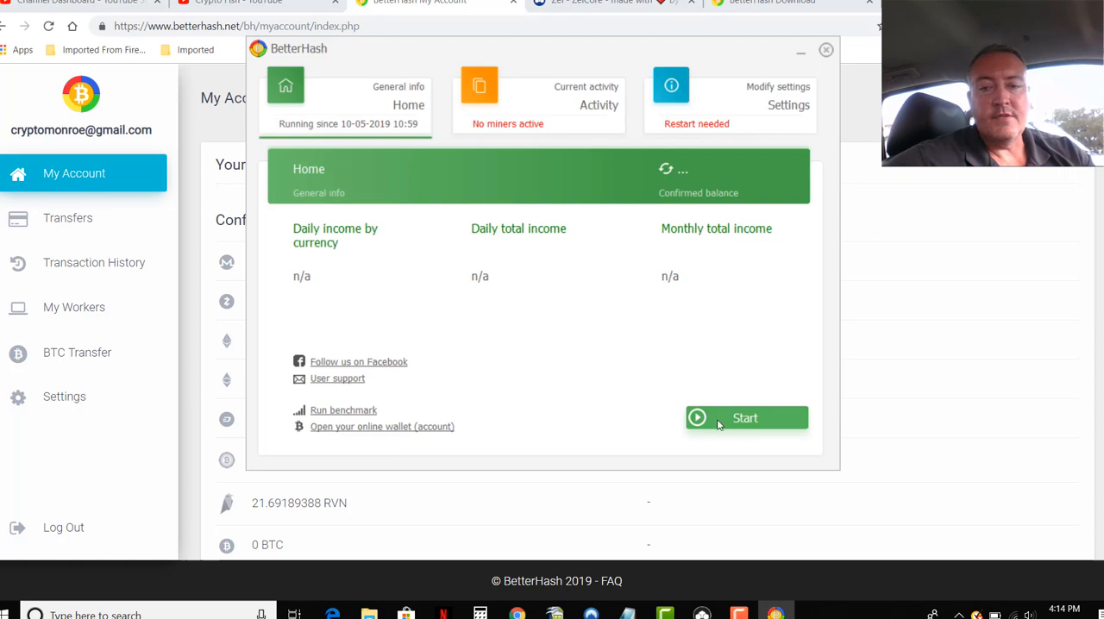
Start mining and view the 21.69189388 RVN balance and 0.00058271 BTC (3.79 USD) total
click(746, 418)
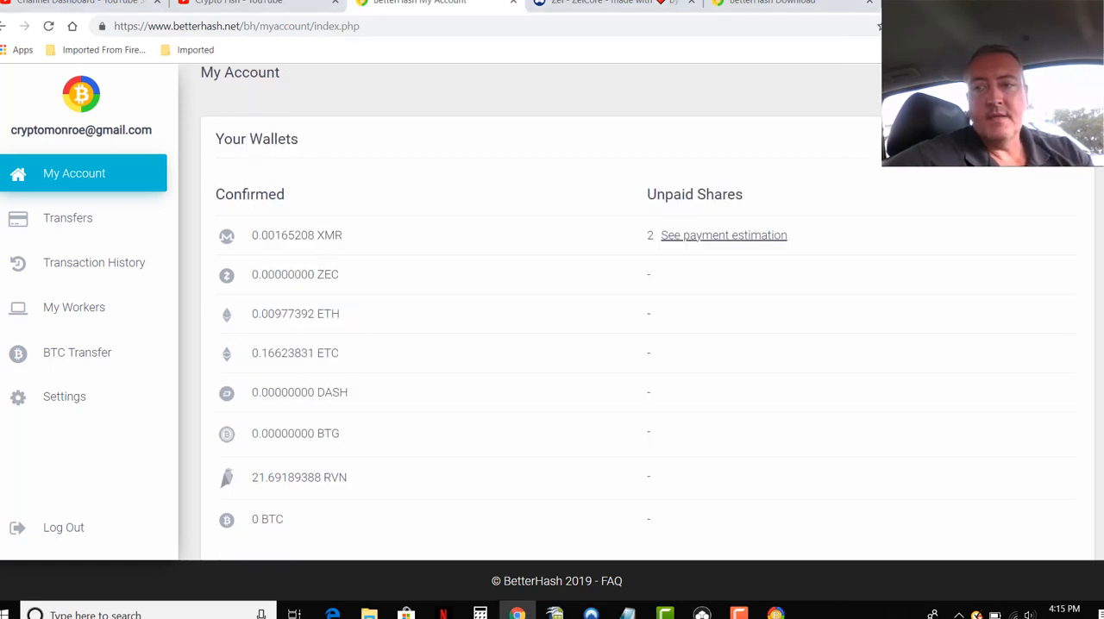
scroll(down, 3)
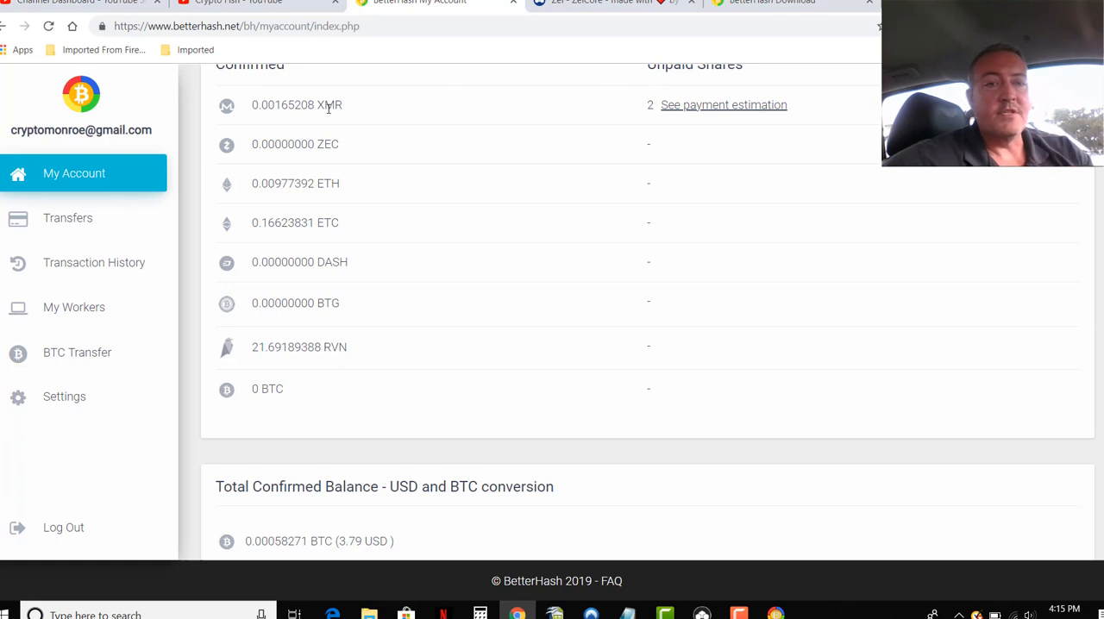
mouse_move(339, 143)
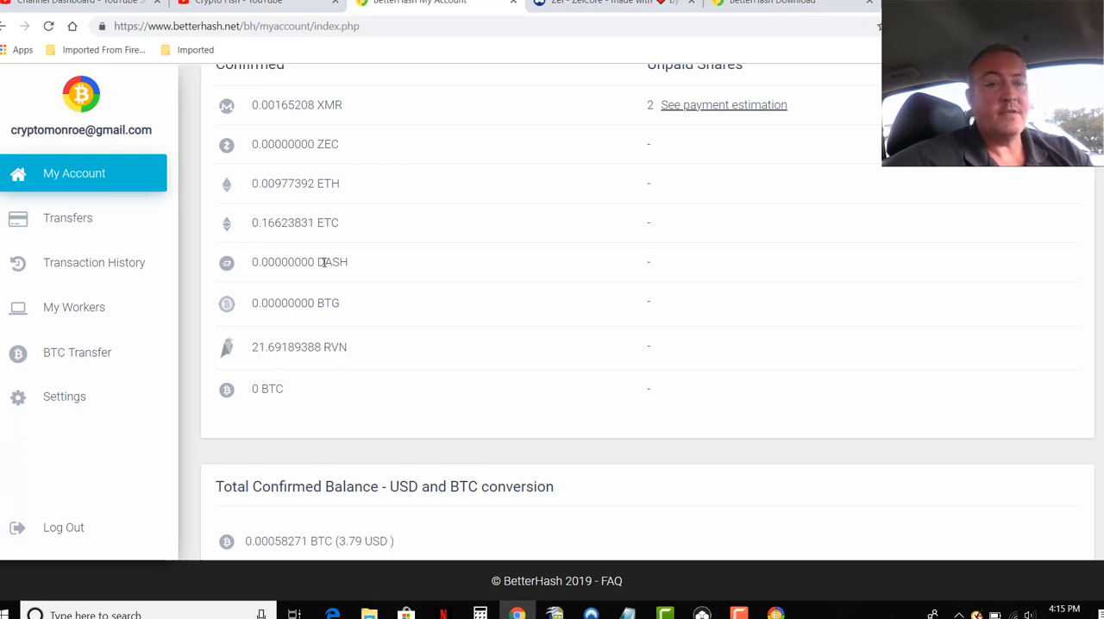
mouse_move(329, 303)
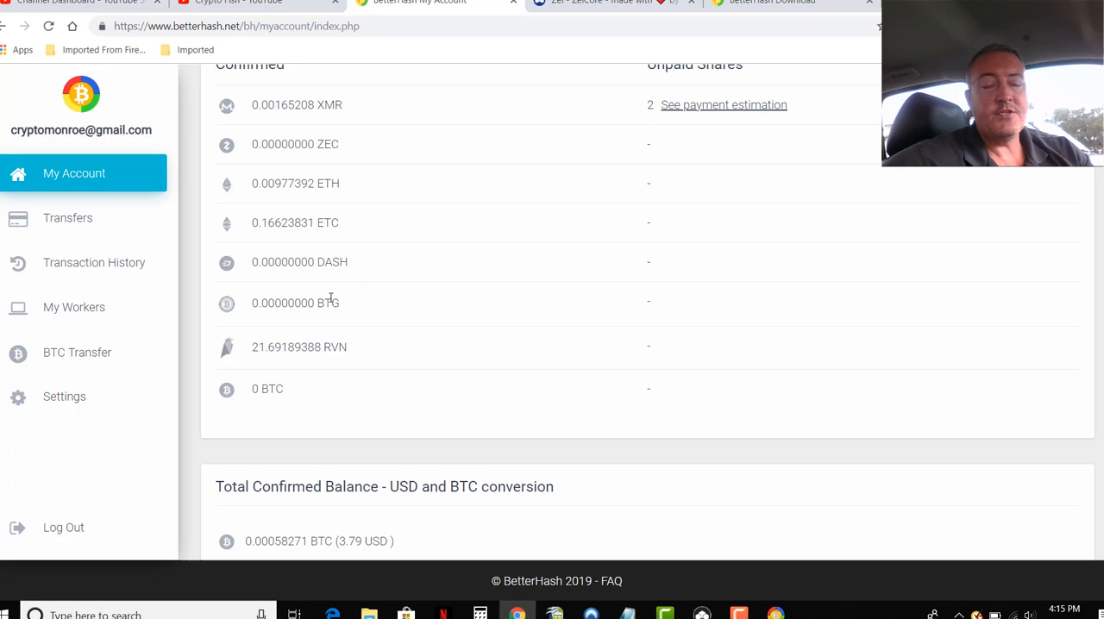
mouse_move(327, 347)
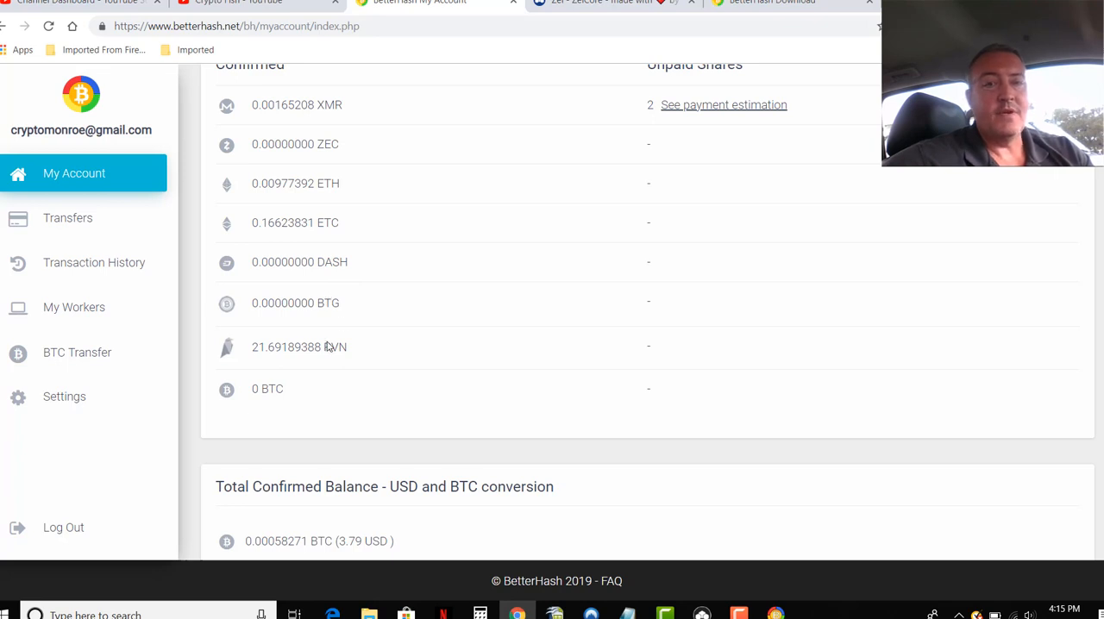
mouse_move(321, 391)
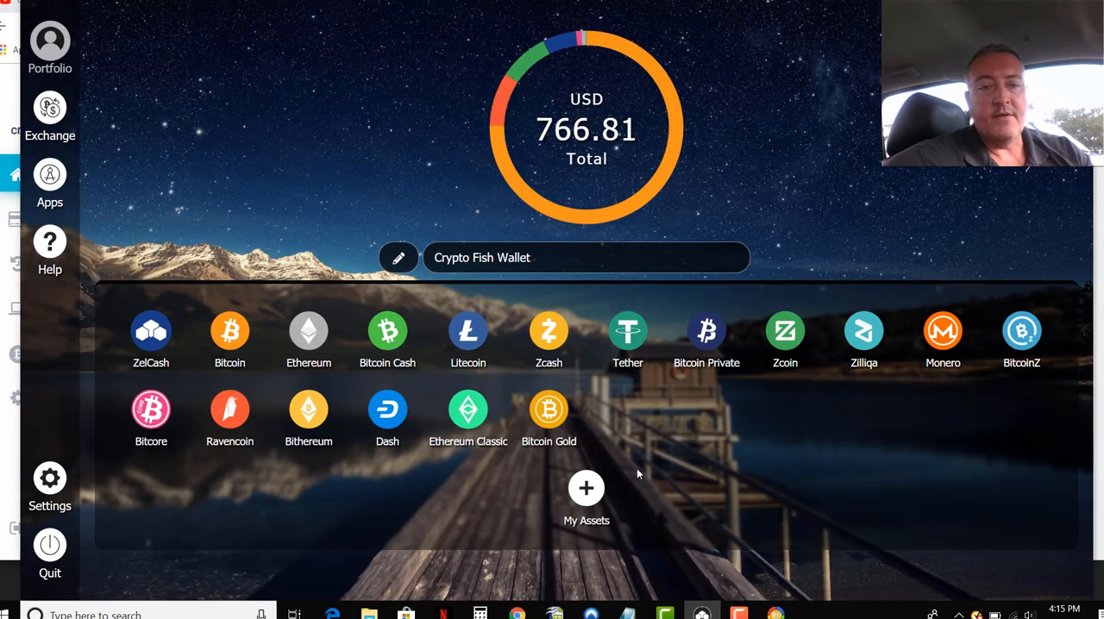
Show ZelCore's Crypto Fish Wallet portfolio totalling about 767 USD
click(548, 332)
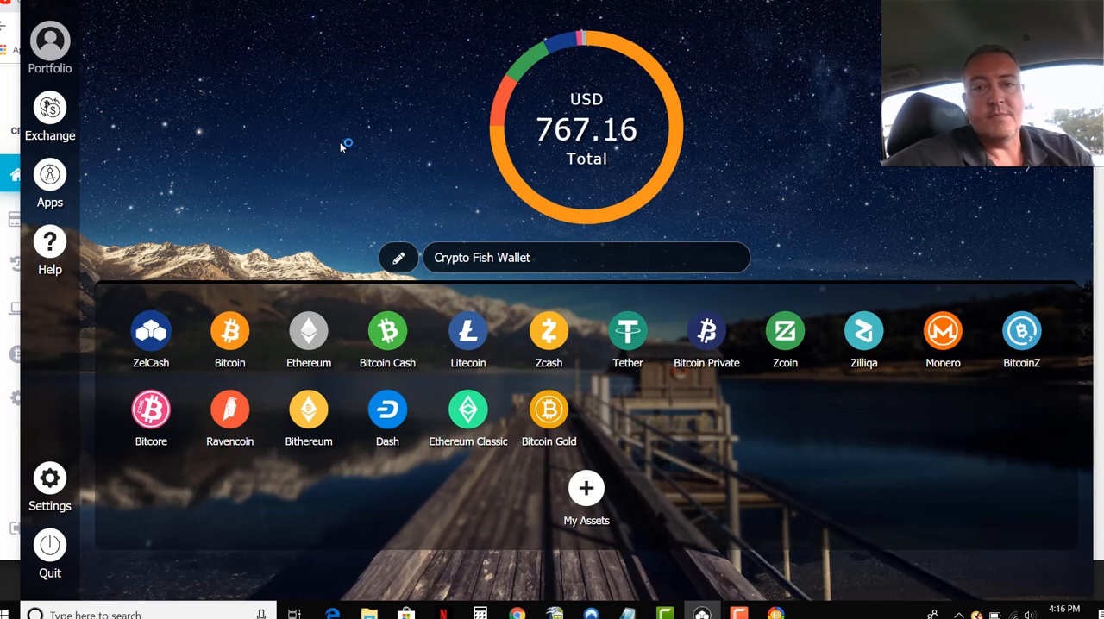
mouse_move(345, 233)
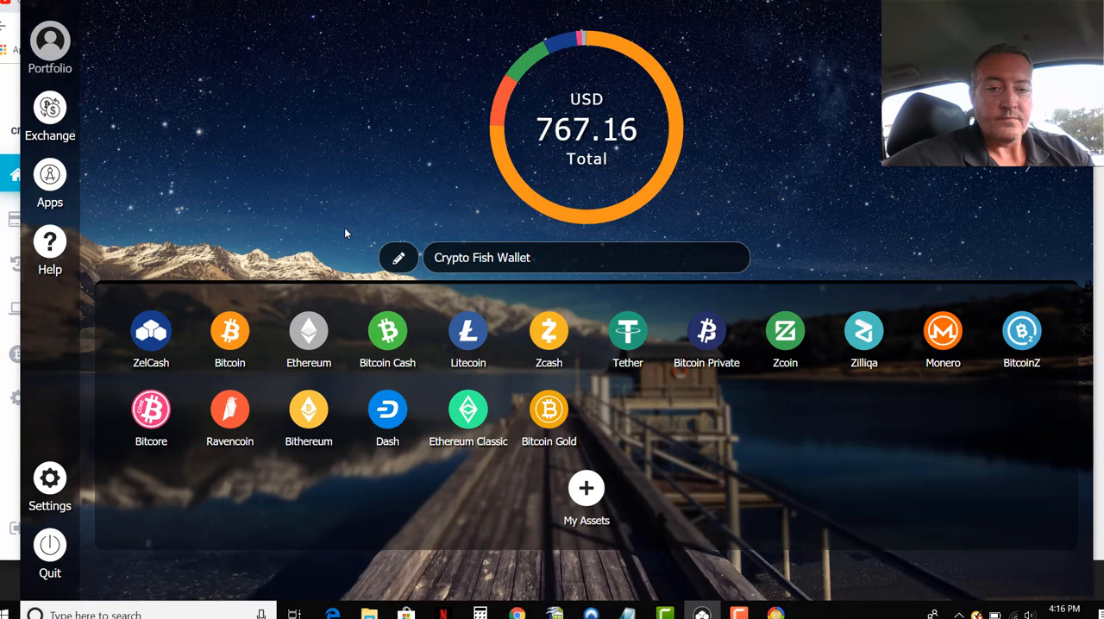
mouse_move(536, 590)
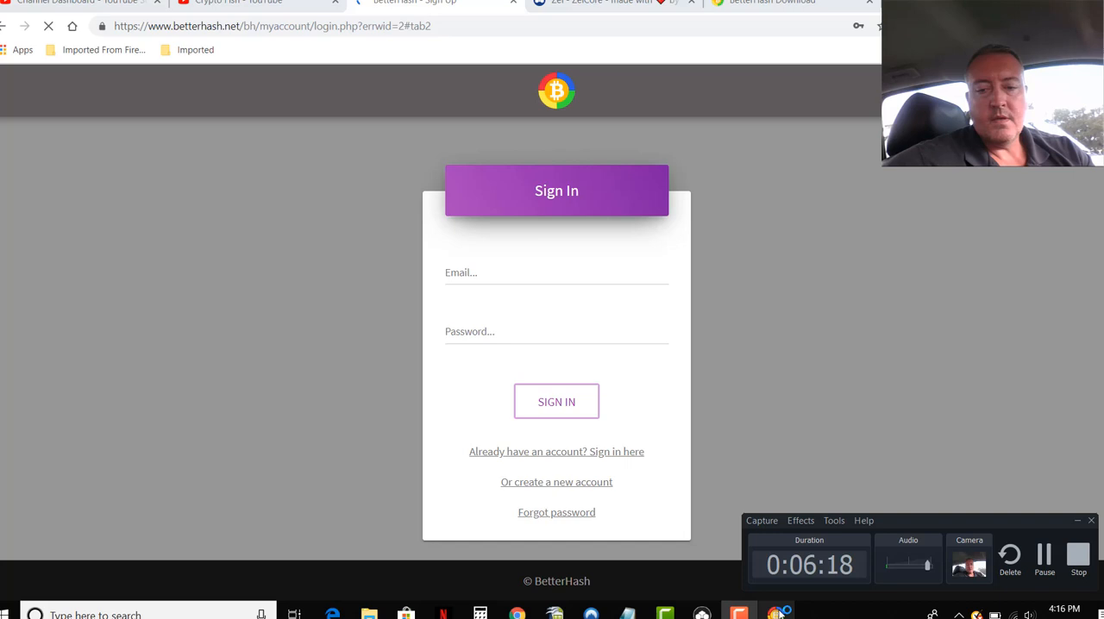
Pass the reCAPTCHA check and sign in to the BetterHash website account
click(775, 614)
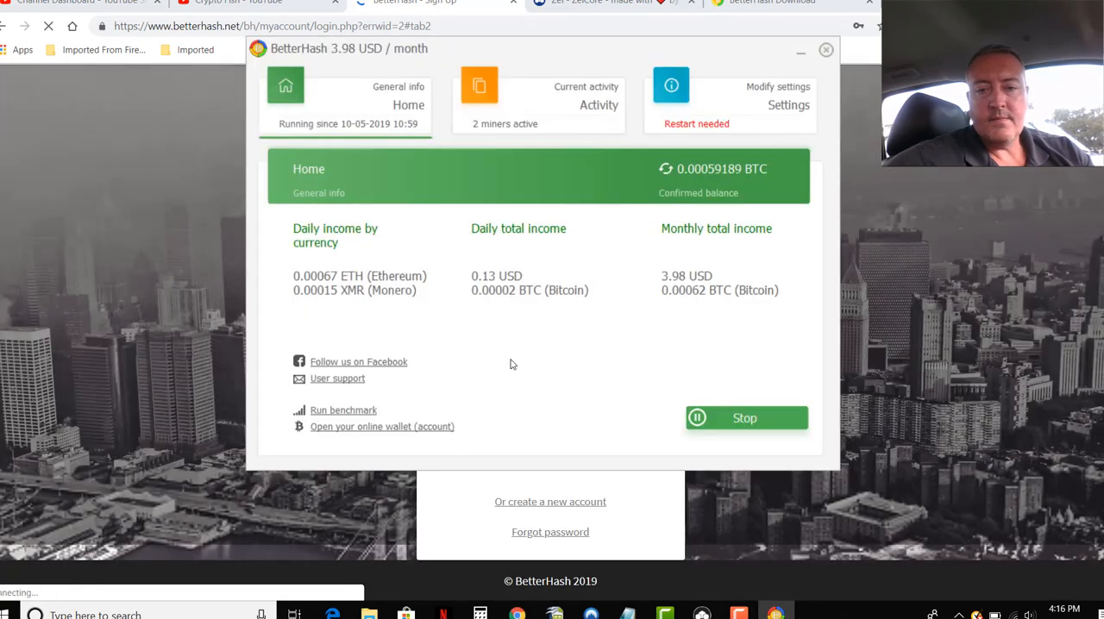
click(825, 49)
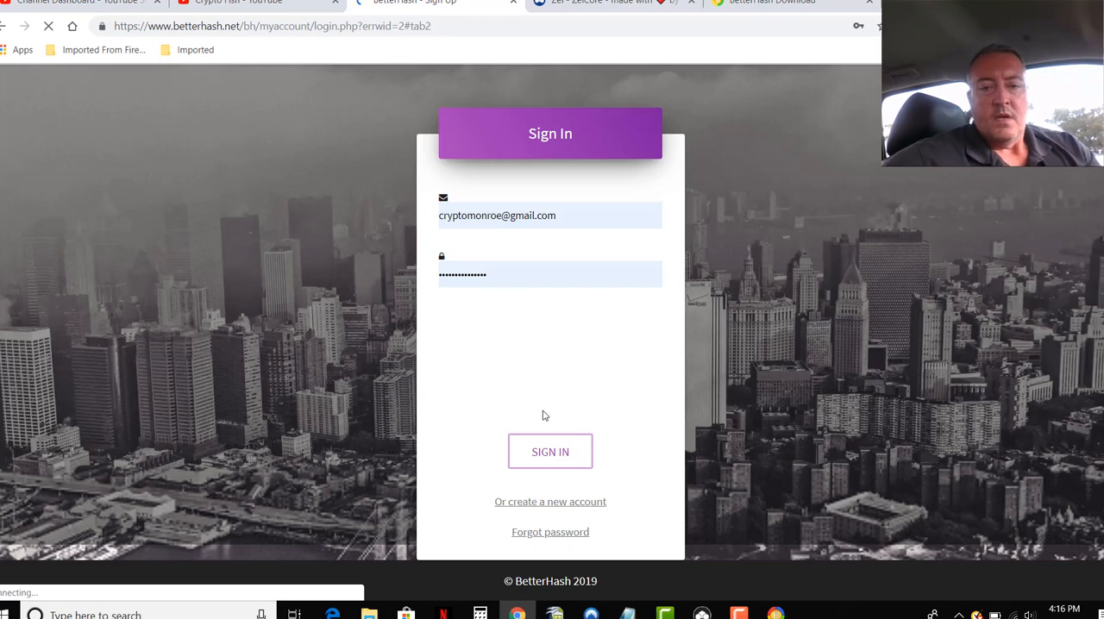
click(549, 451)
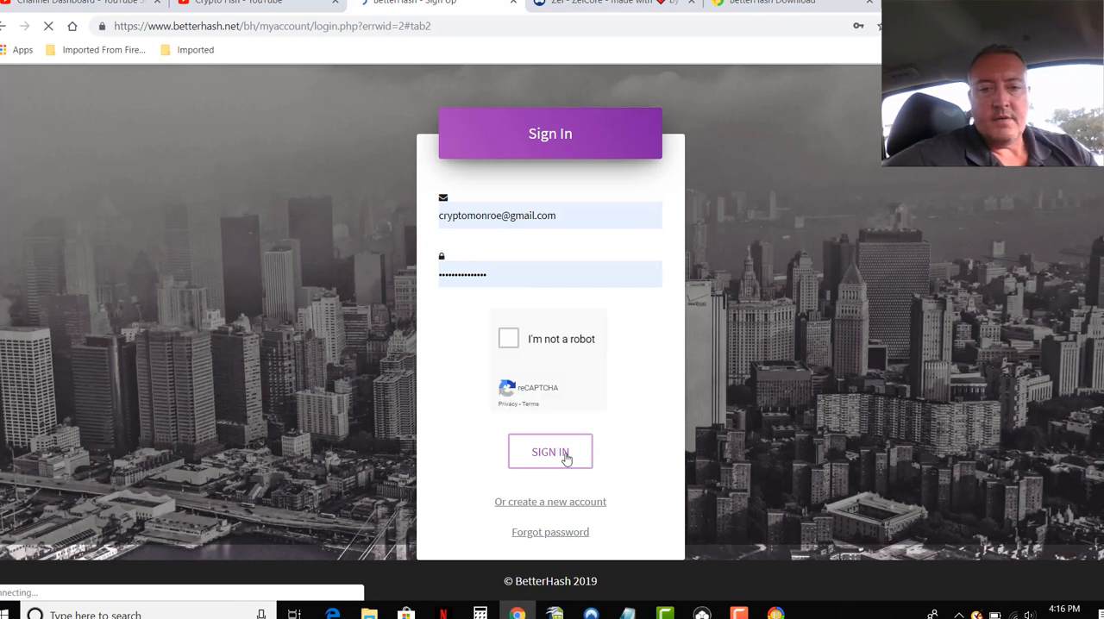
mouse_move(565, 438)
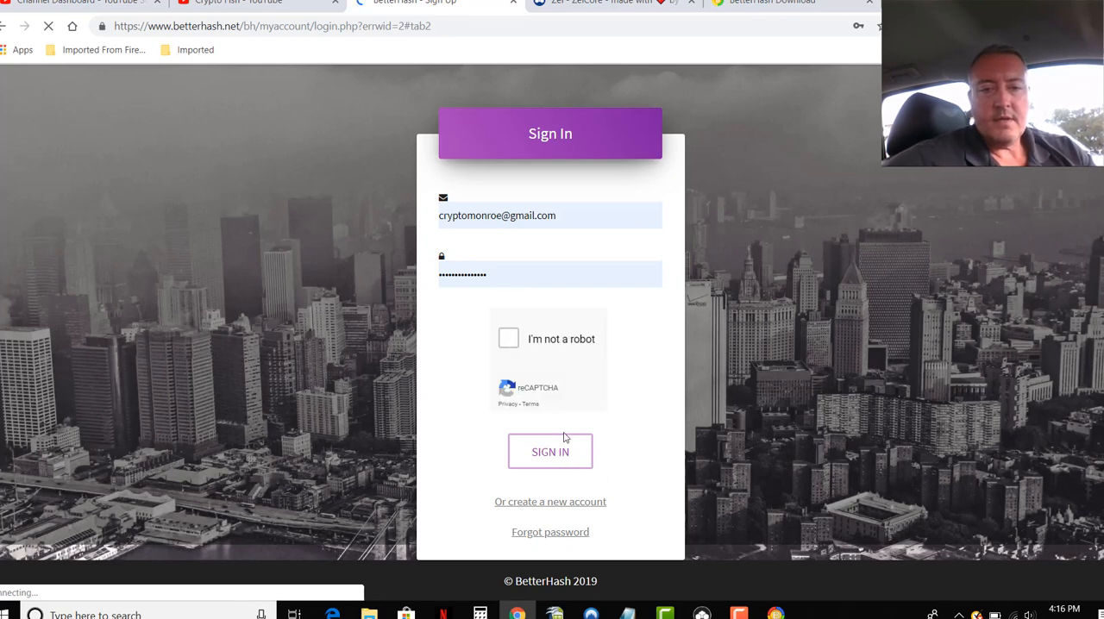
click(508, 338)
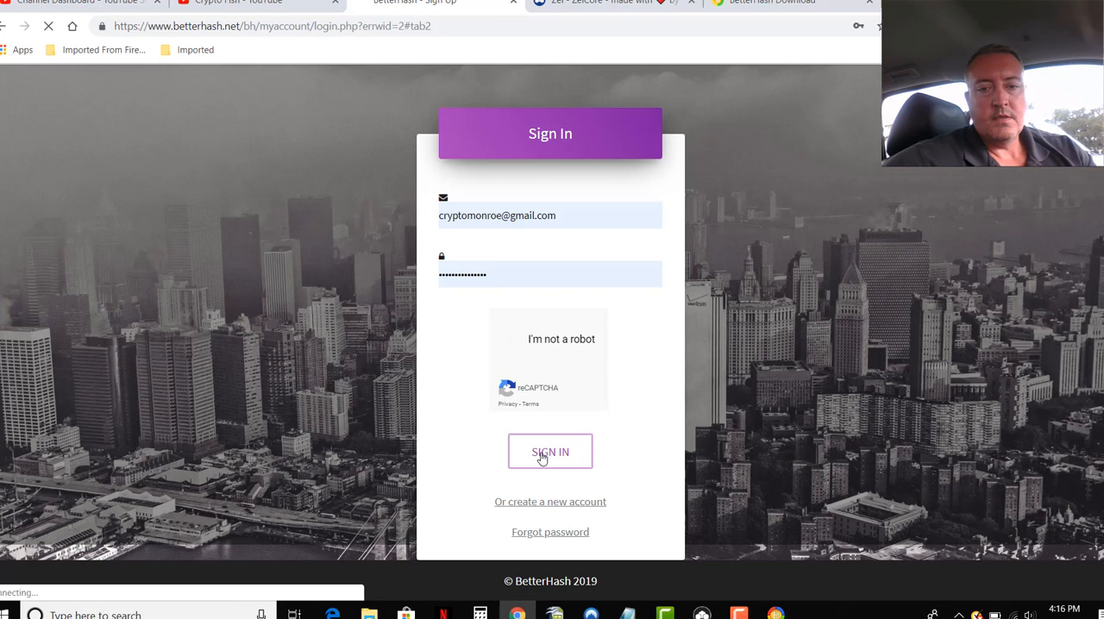
click(507, 337)
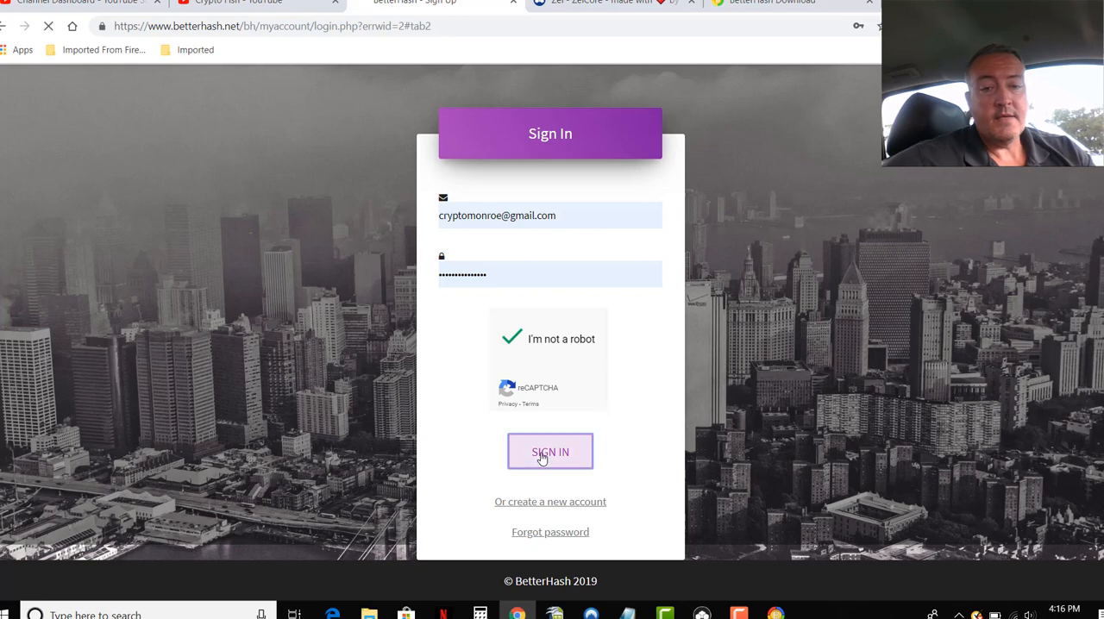
click(549, 451)
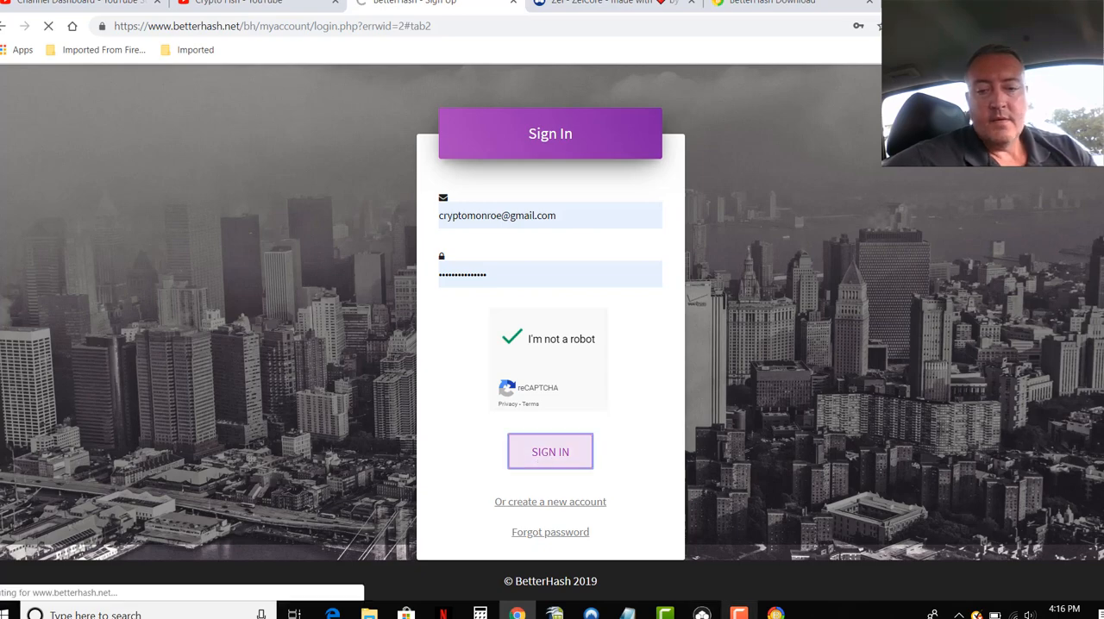
Open the Crypto Fish Wallet's Ravencoin wallet and copy its receive address
click(550, 452)
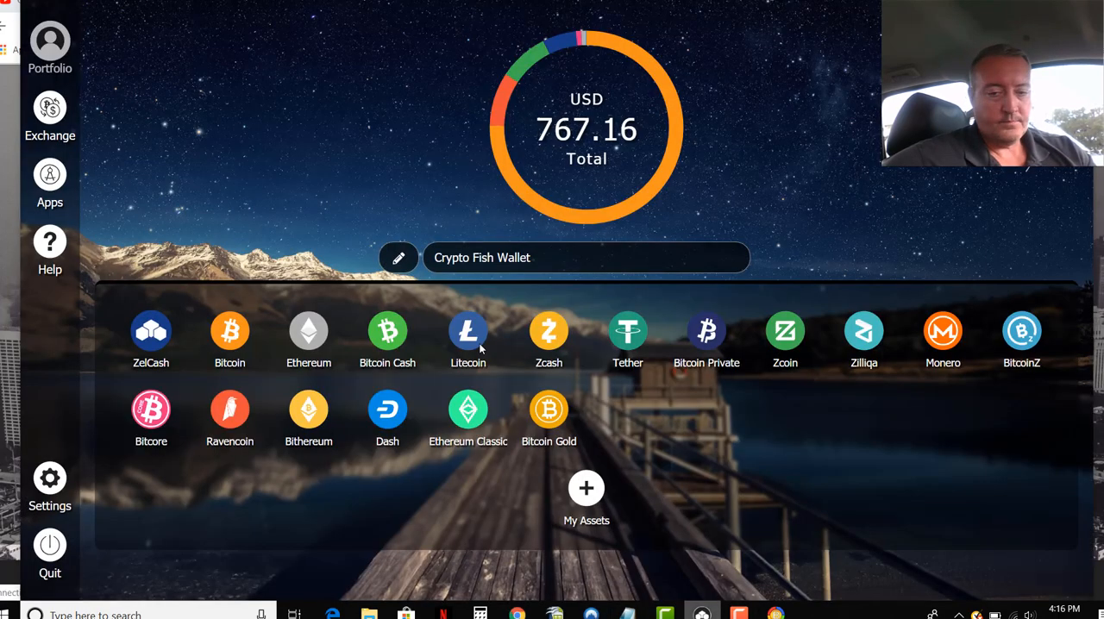
click(229, 409)
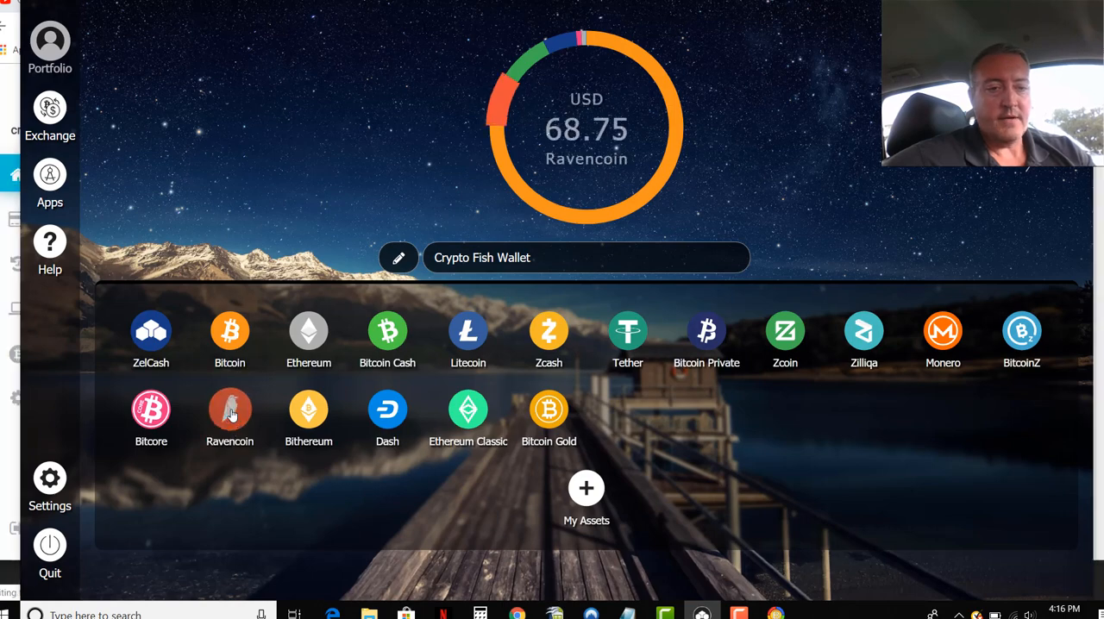
click(229, 409)
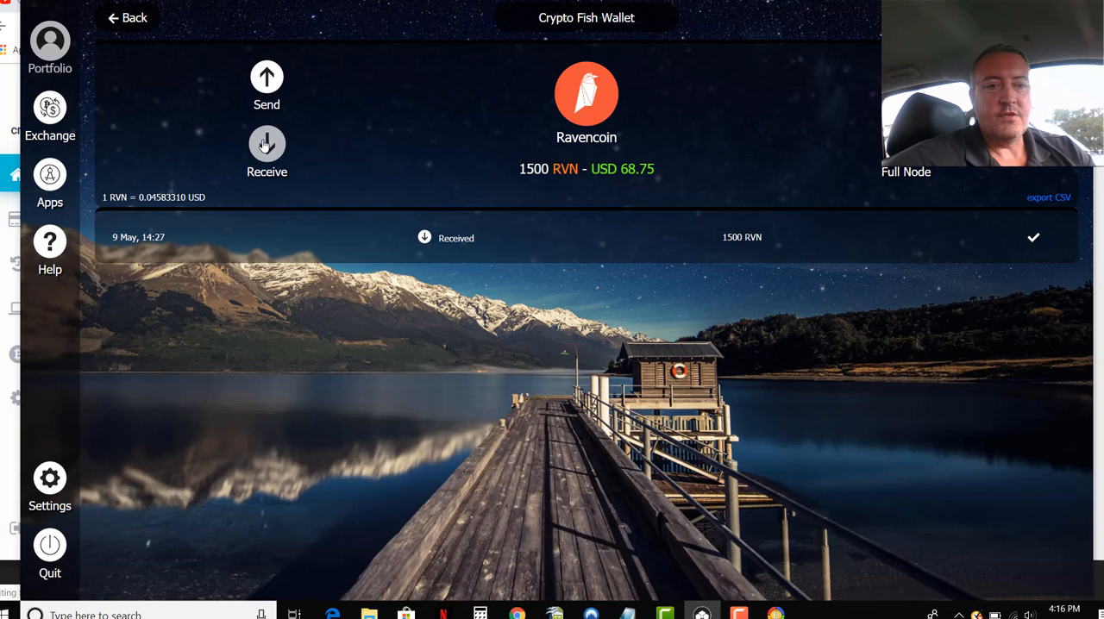
click(267, 144)
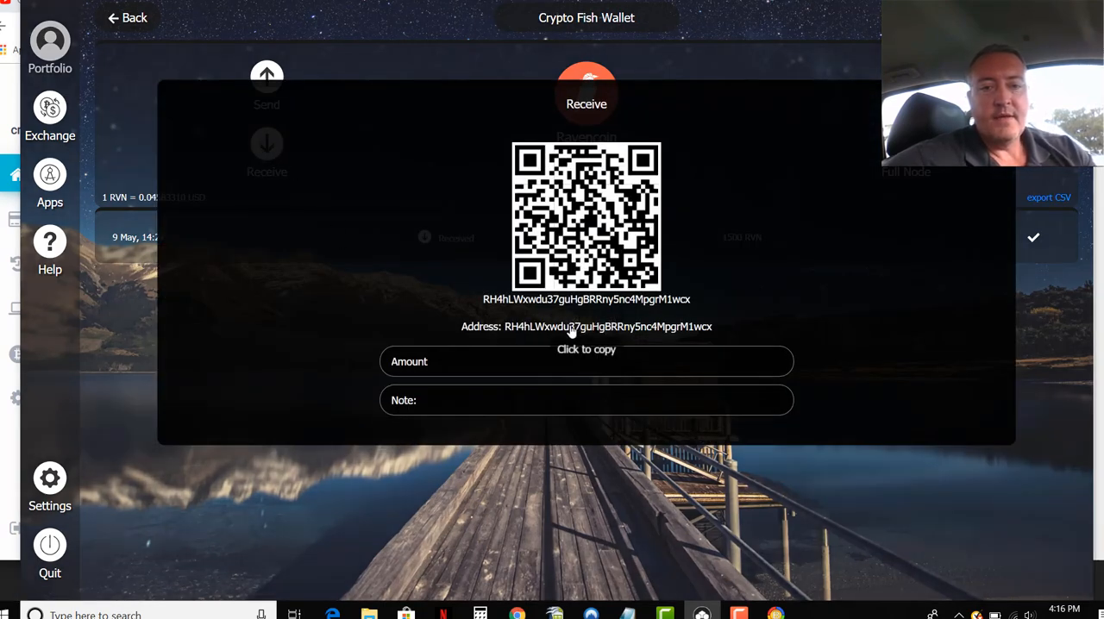
click(585, 326)
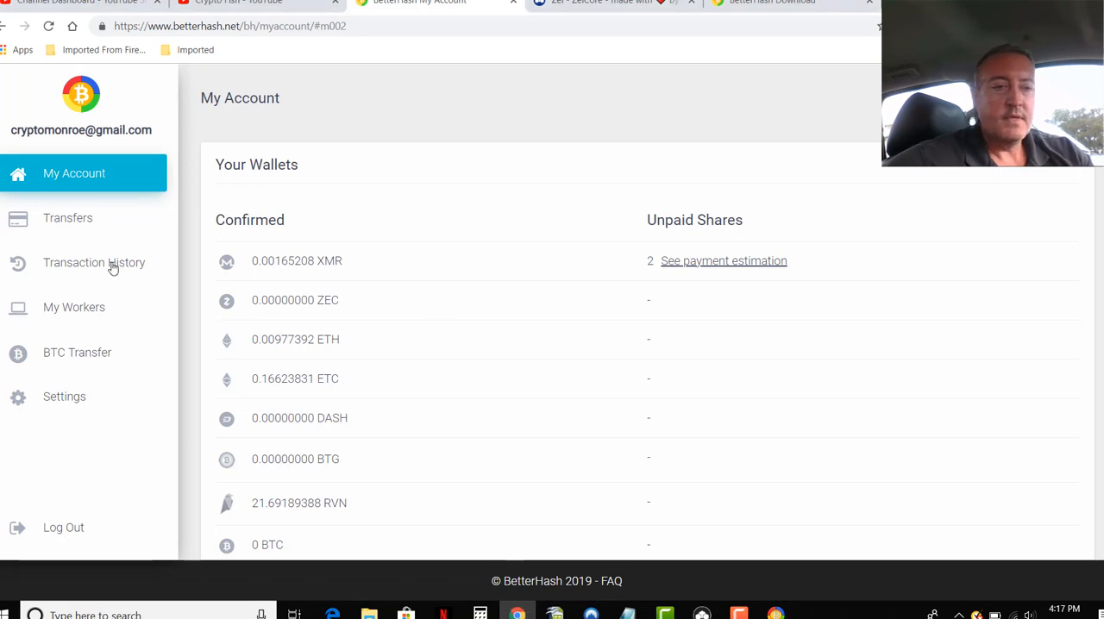
On the Transfers page, put the ZelCore Ravencoin address in the external RVN wallet field
click(67, 217)
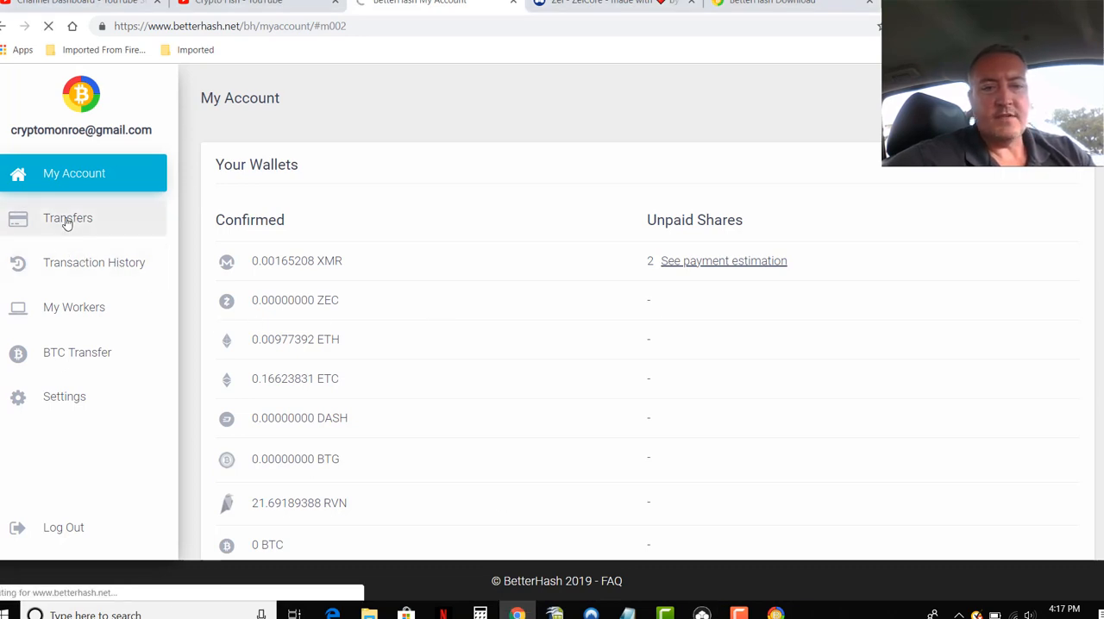
click(67, 217)
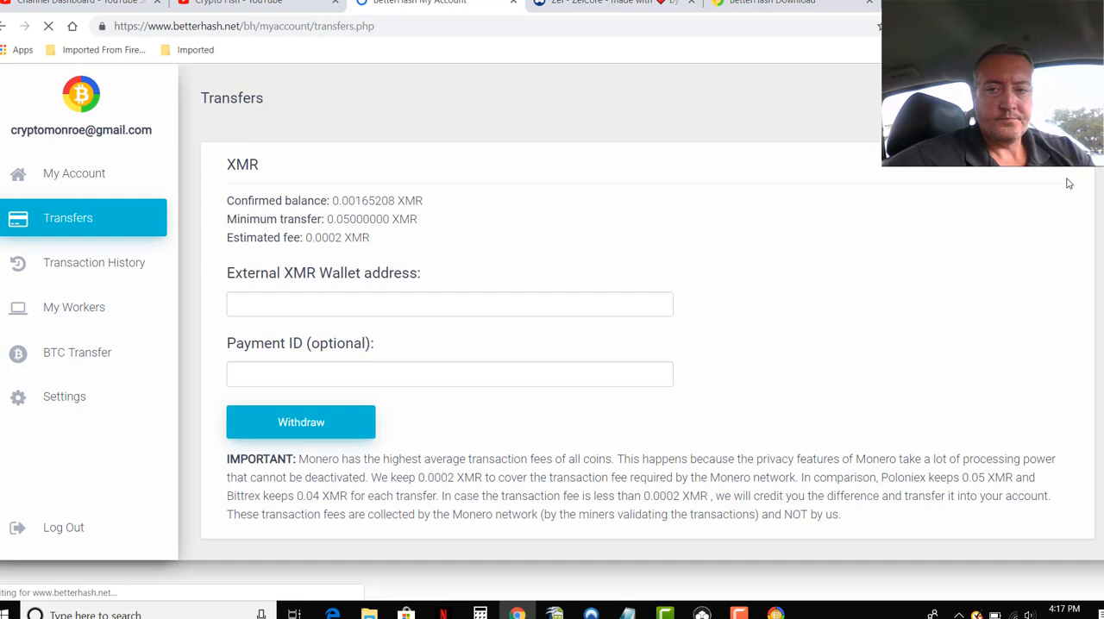
scroll(down, 3)
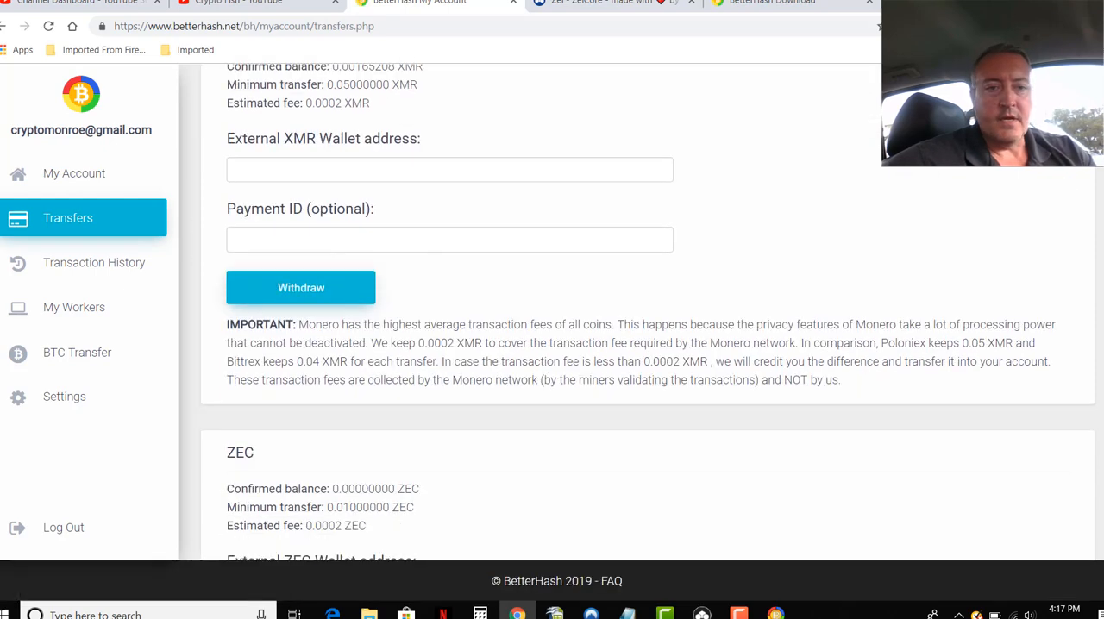
scroll(down, 3)
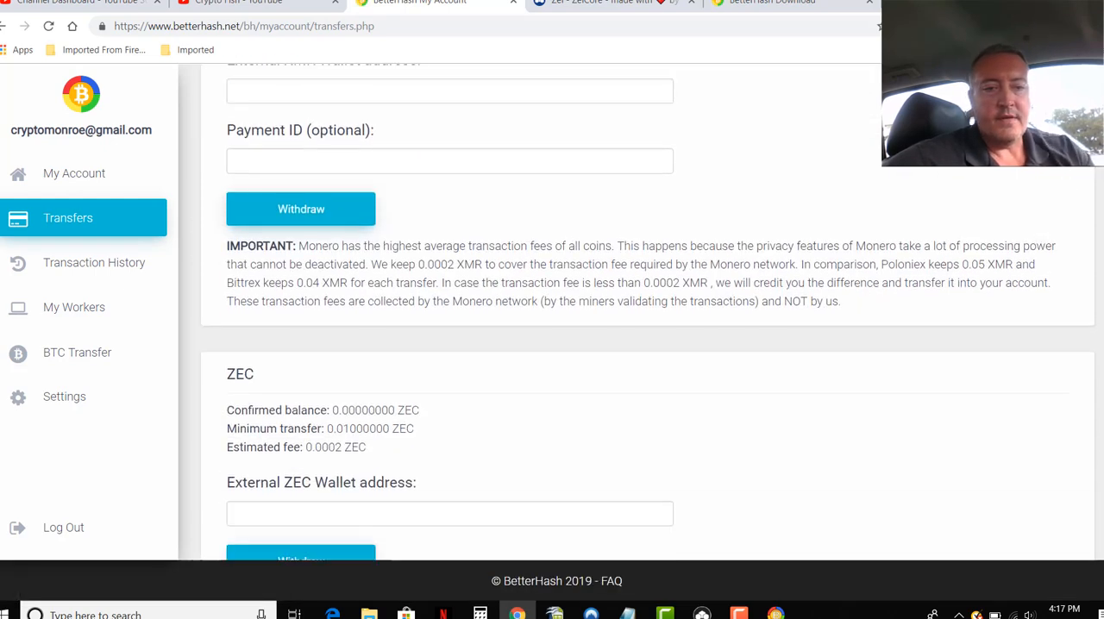
scroll(down, 3)
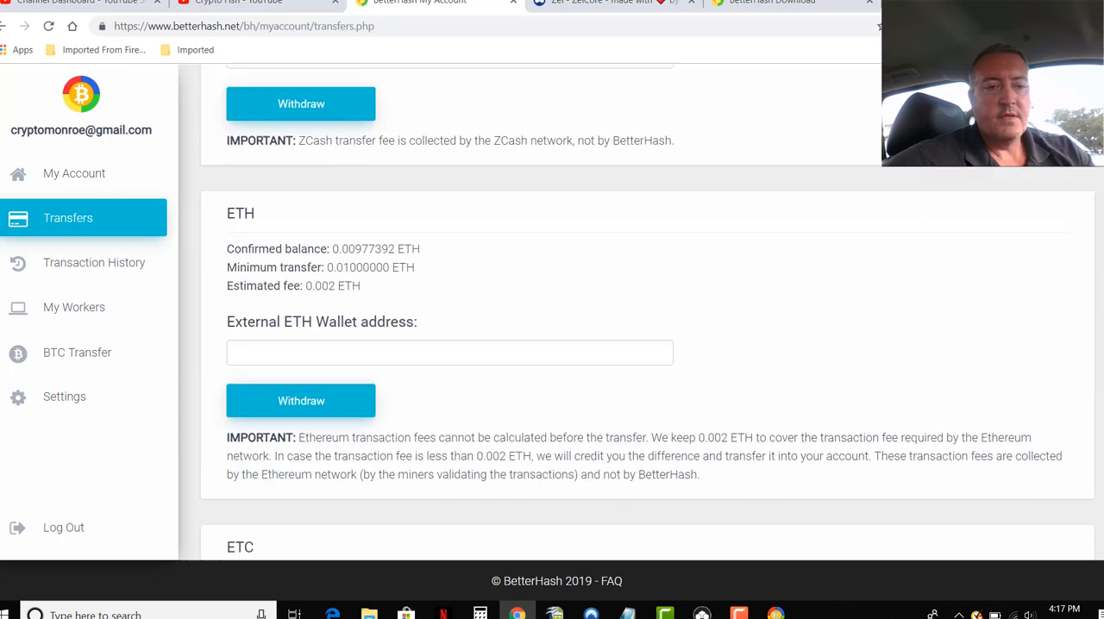
scroll(down, 3)
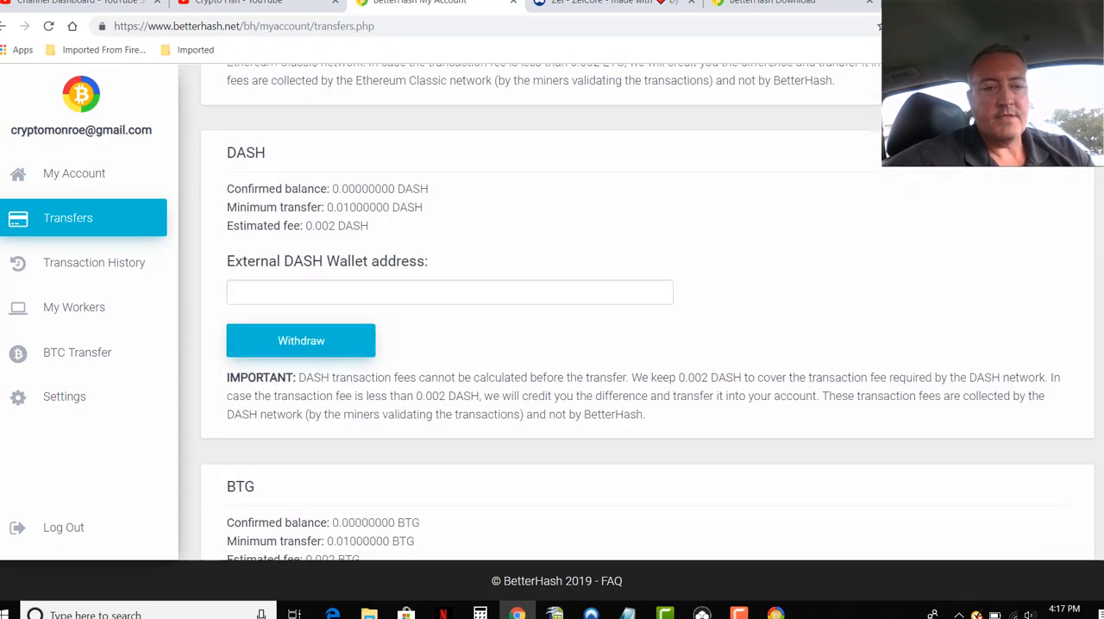
scroll(down, 3)
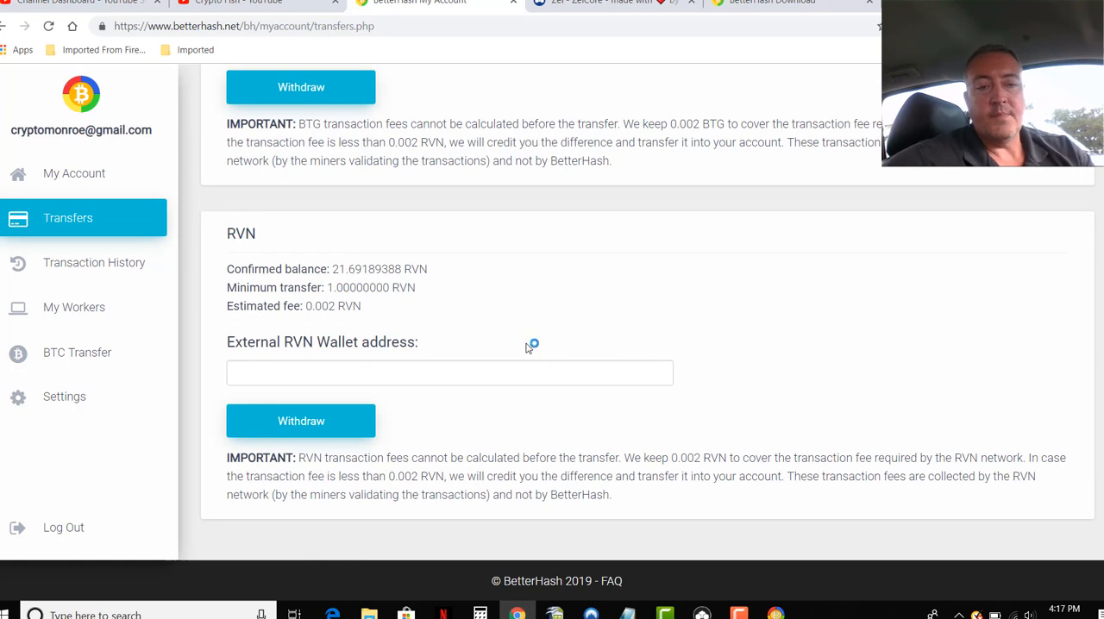
mouse_move(494, 307)
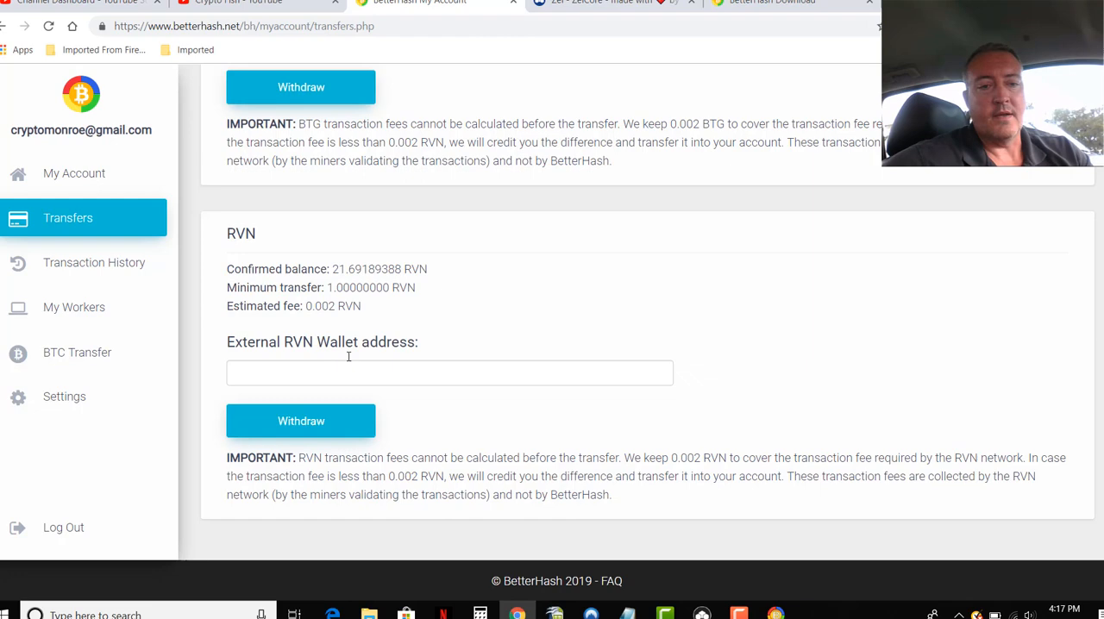
click(450, 373)
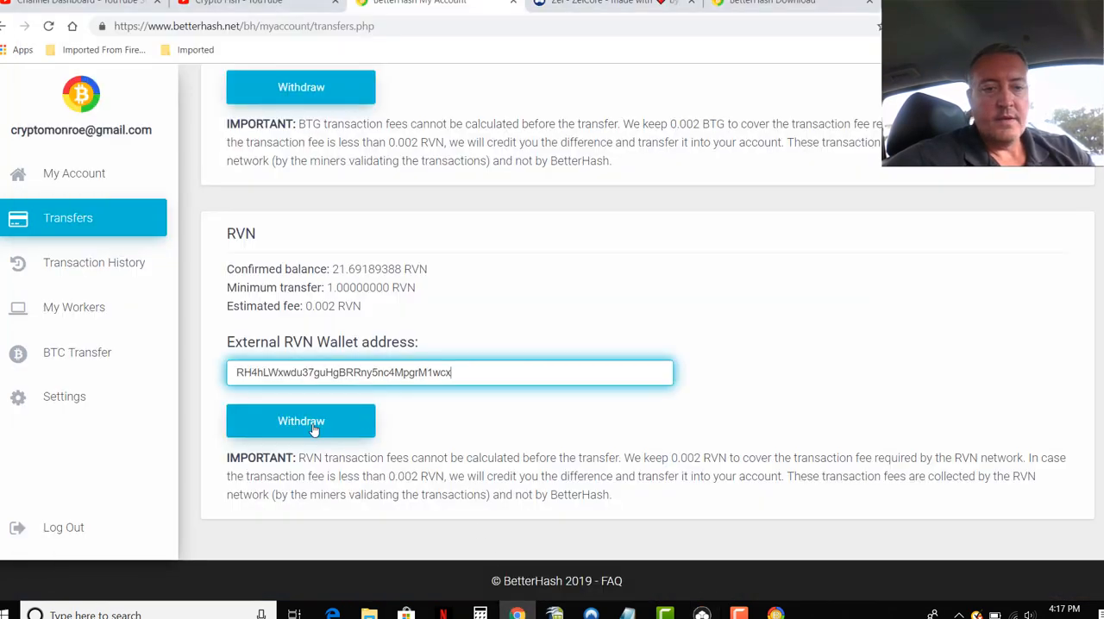
click(301, 421)
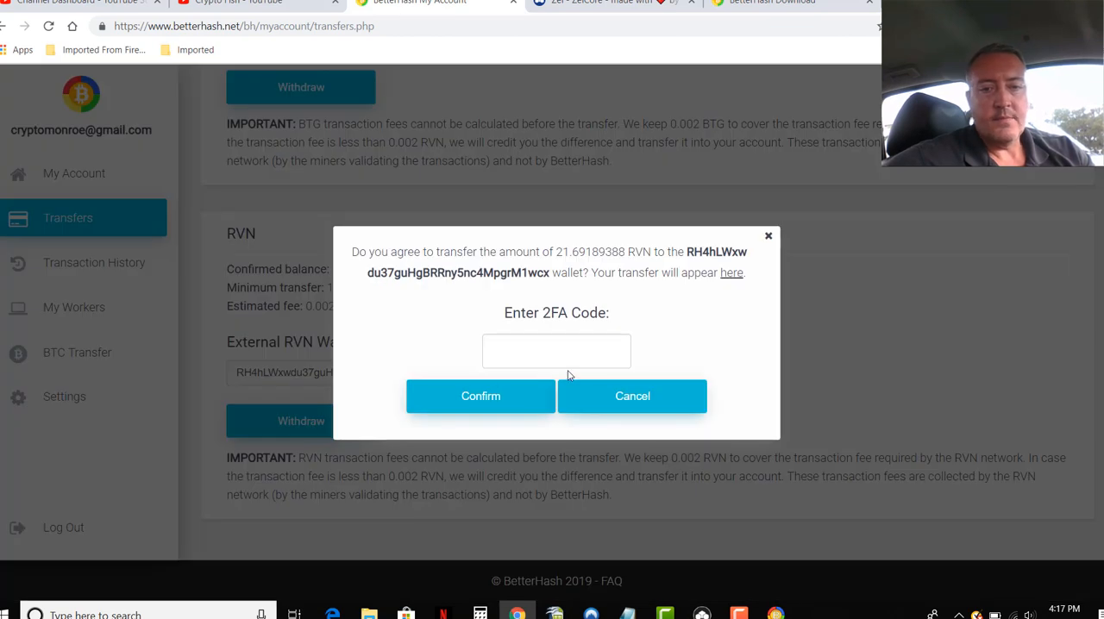
mouse_move(657, 371)
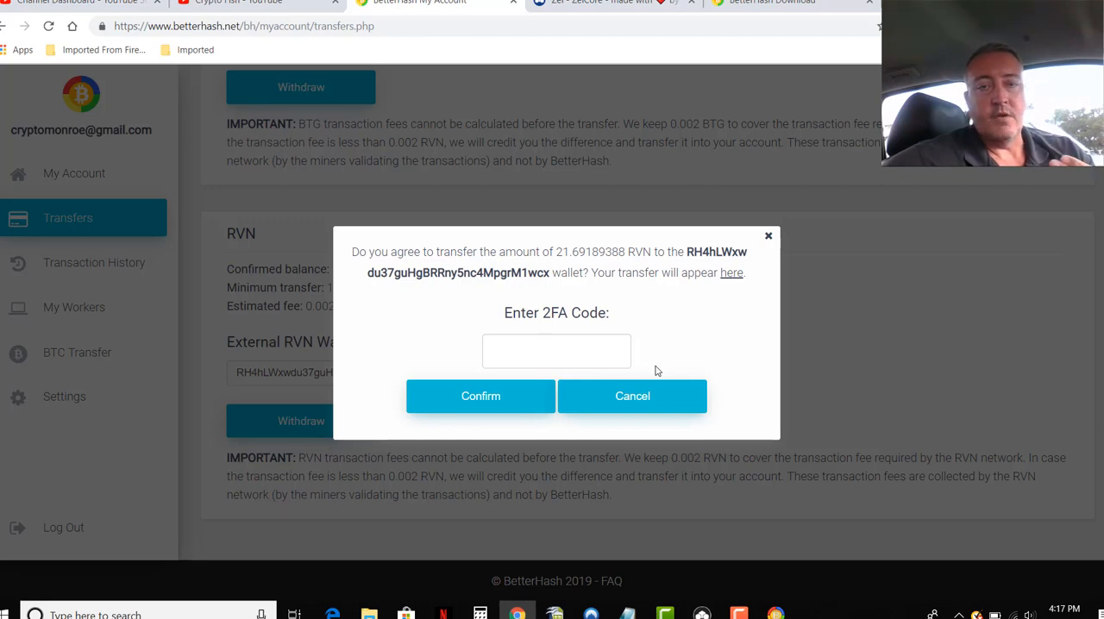
mouse_move(632, 395)
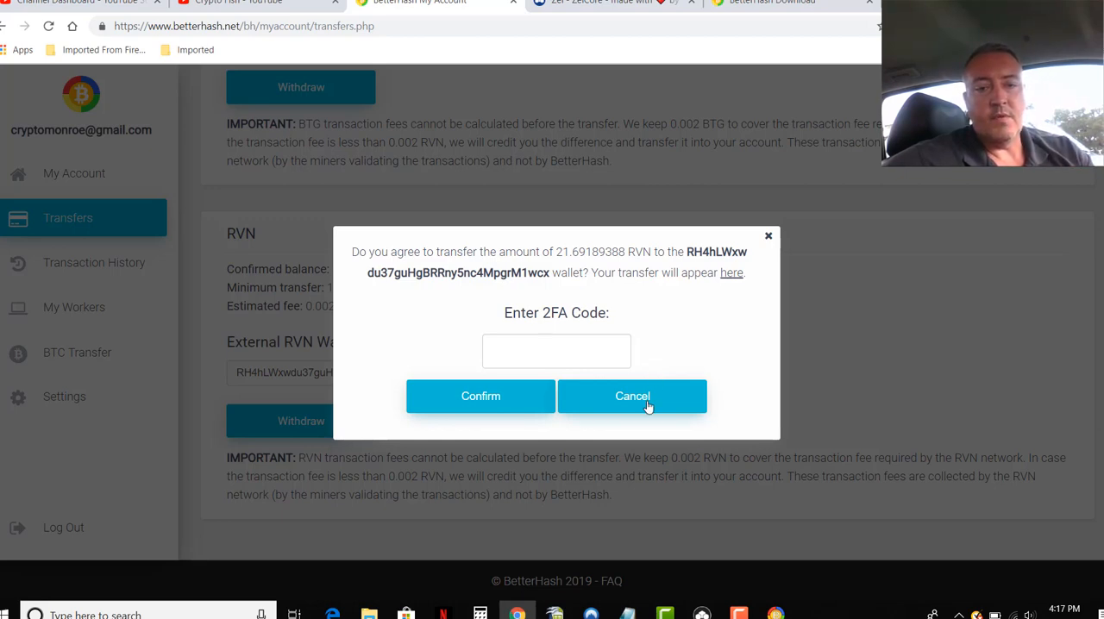
click(632, 396)
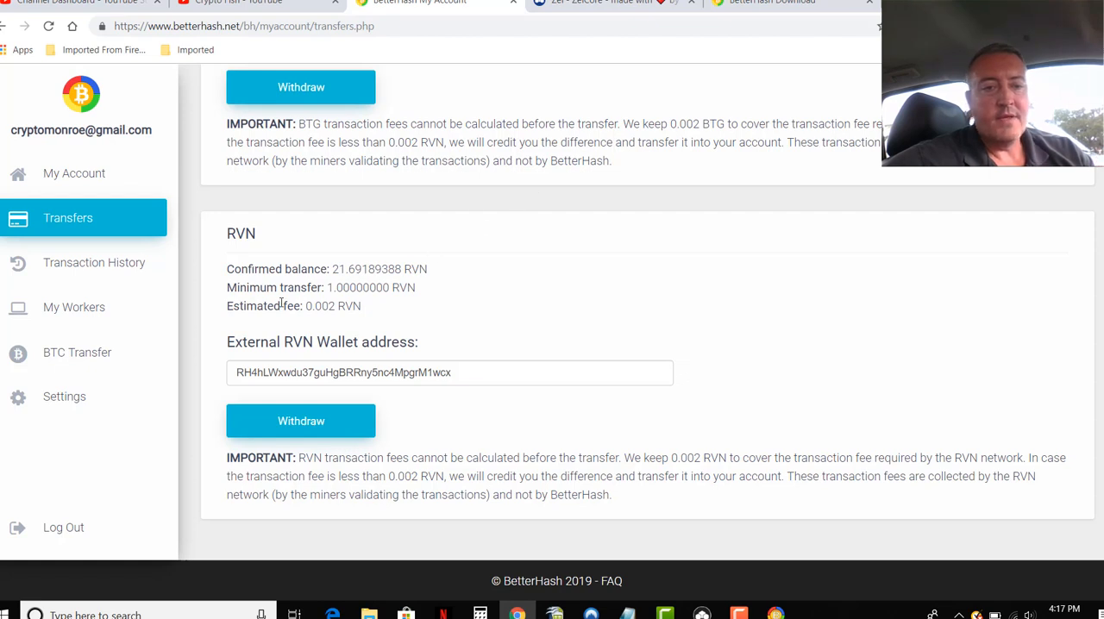
mouse_move(310, 320)
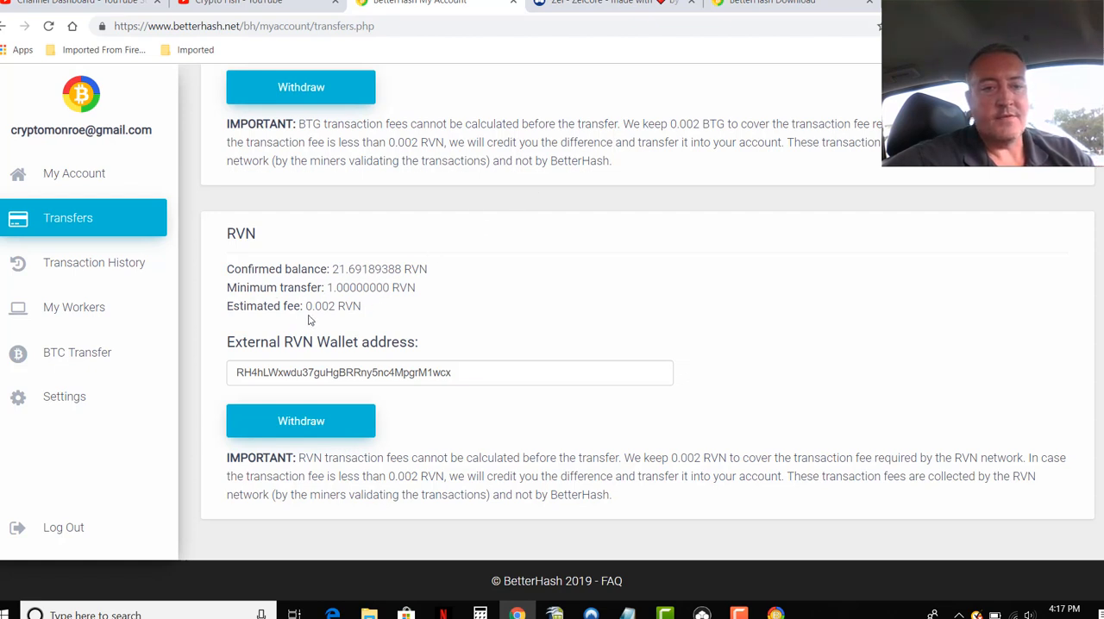
mouse_move(483, 307)
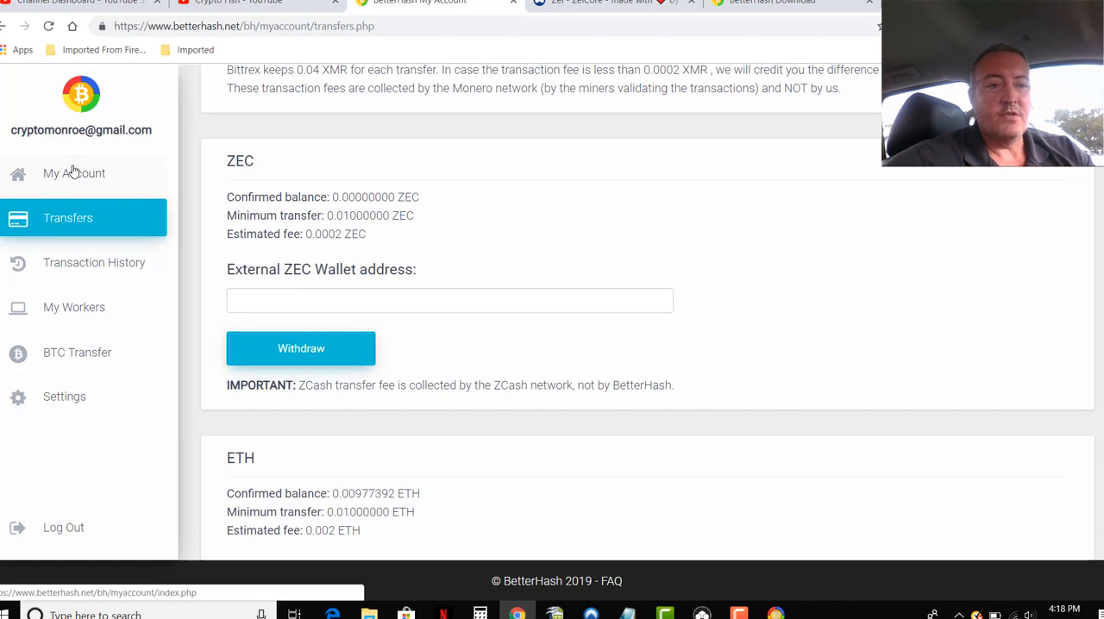
Show the My Account balances, including 21.69 RVN, and minimize the miner window
click(74, 173)
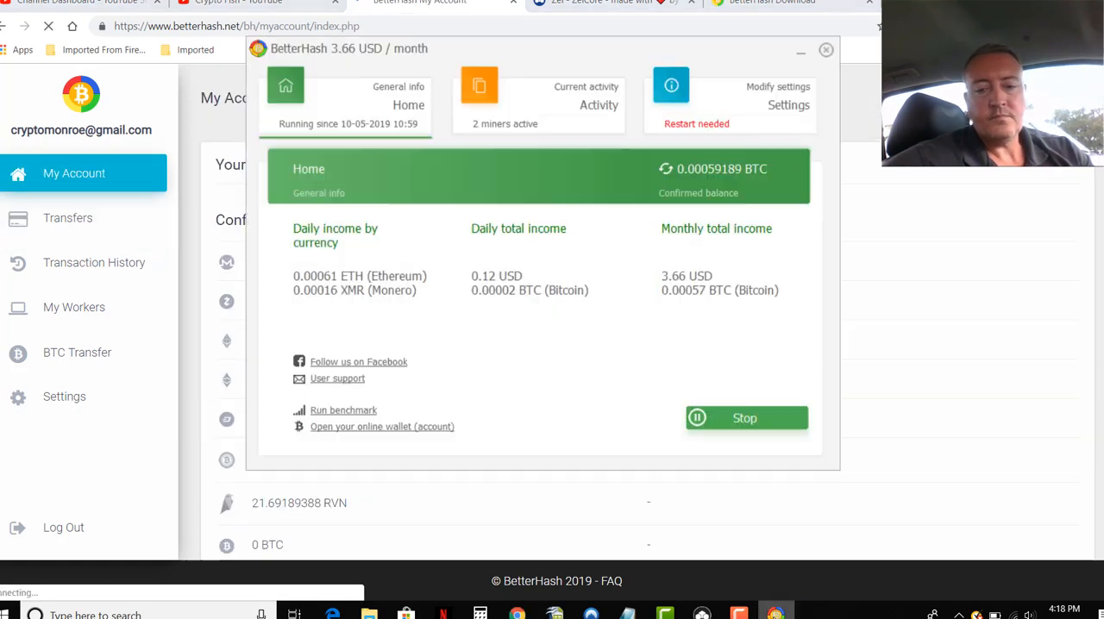
click(744, 418)
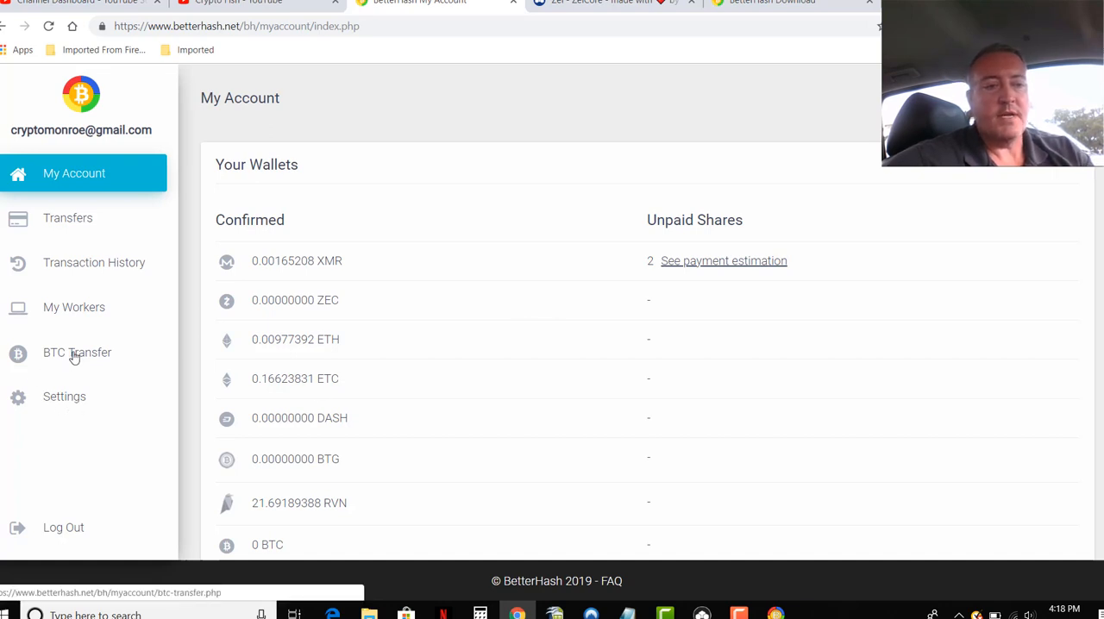
Show manual BTC withdrawal: about 0.00059 BTC total, blocked by insufficient funds
click(77, 352)
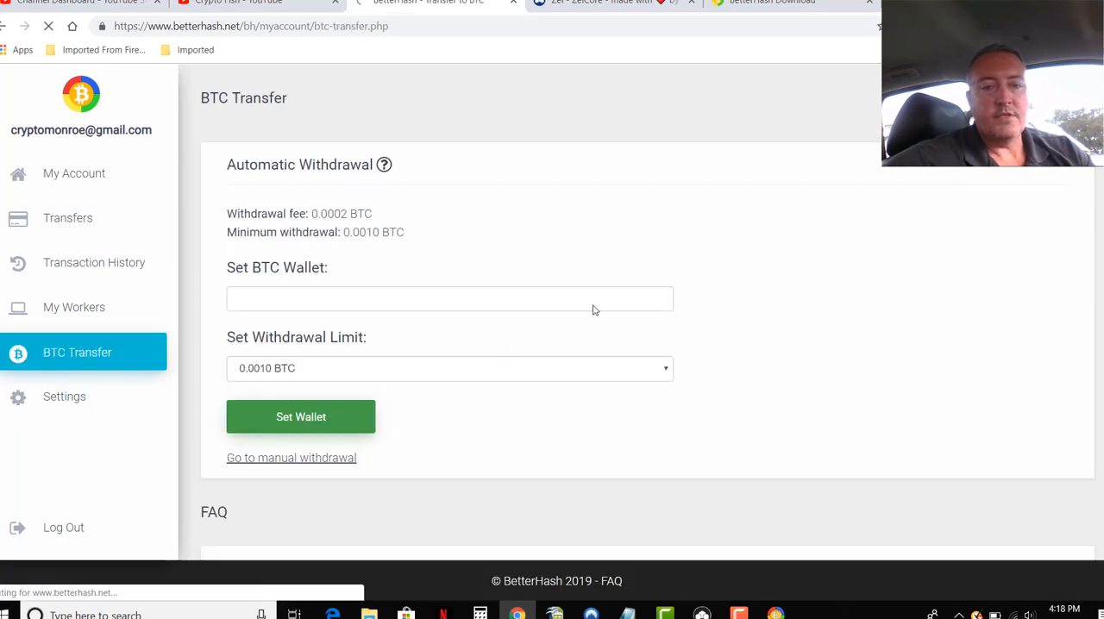
click(291, 458)
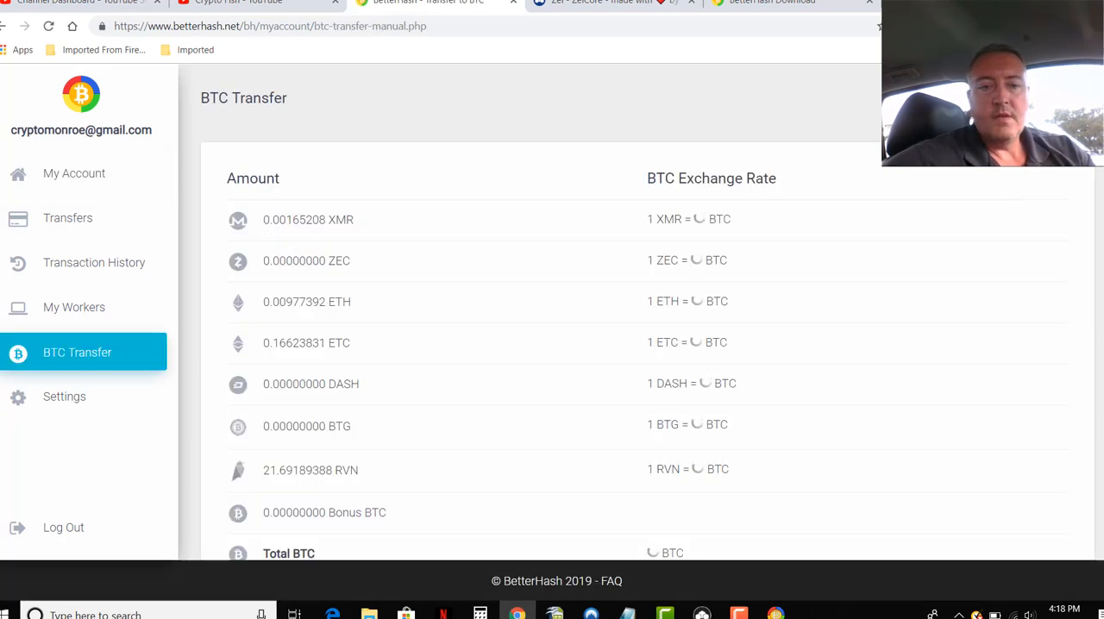
scroll(down, 3)
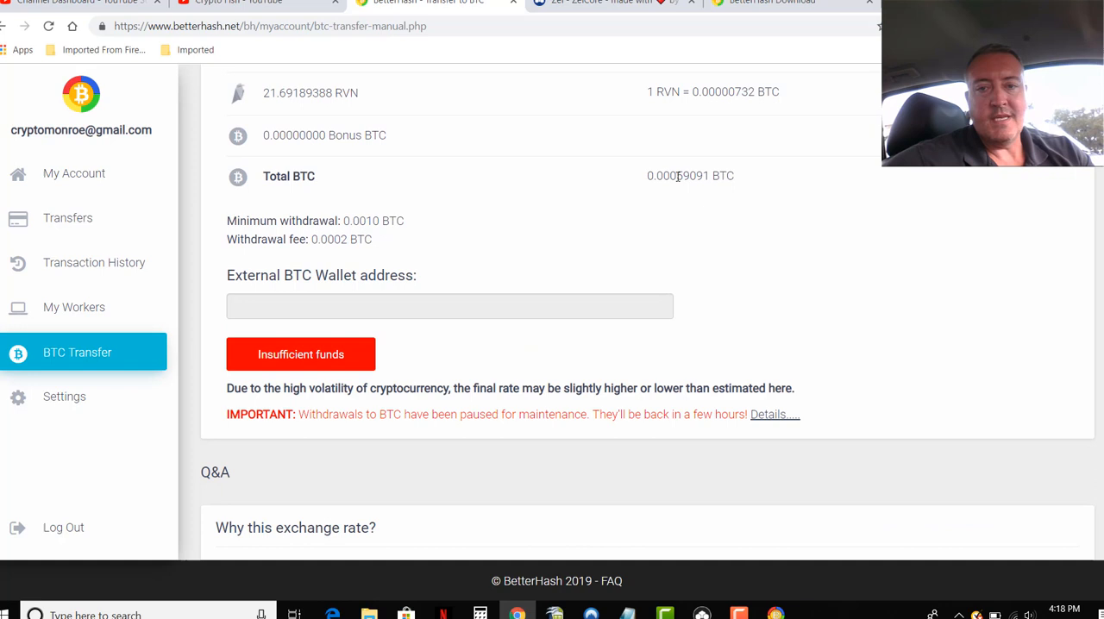
mouse_move(815, 227)
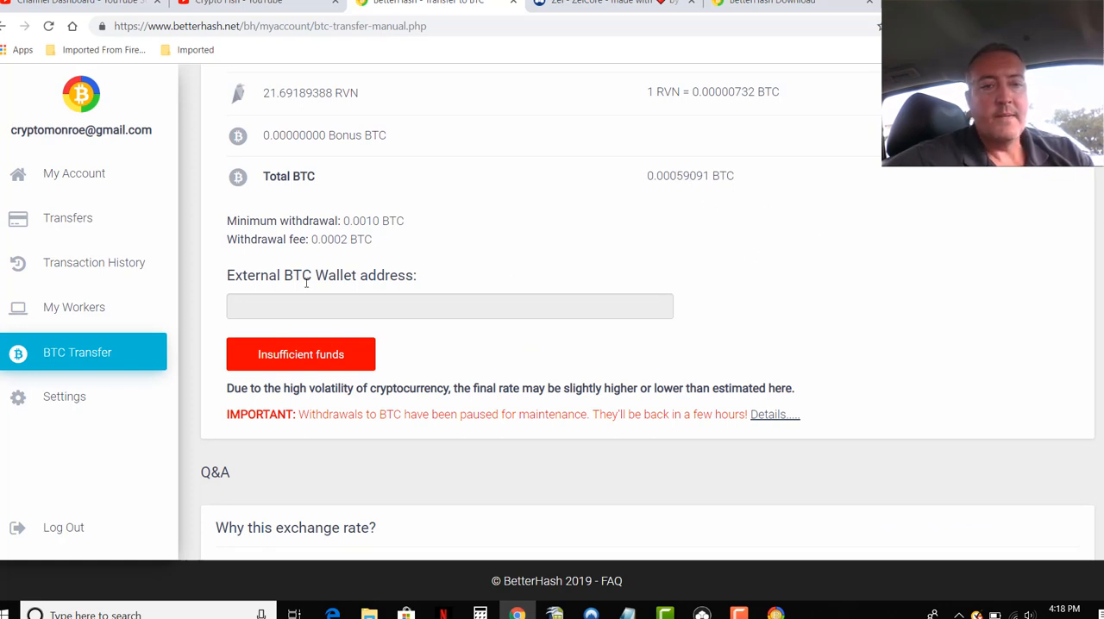
mouse_move(353, 227)
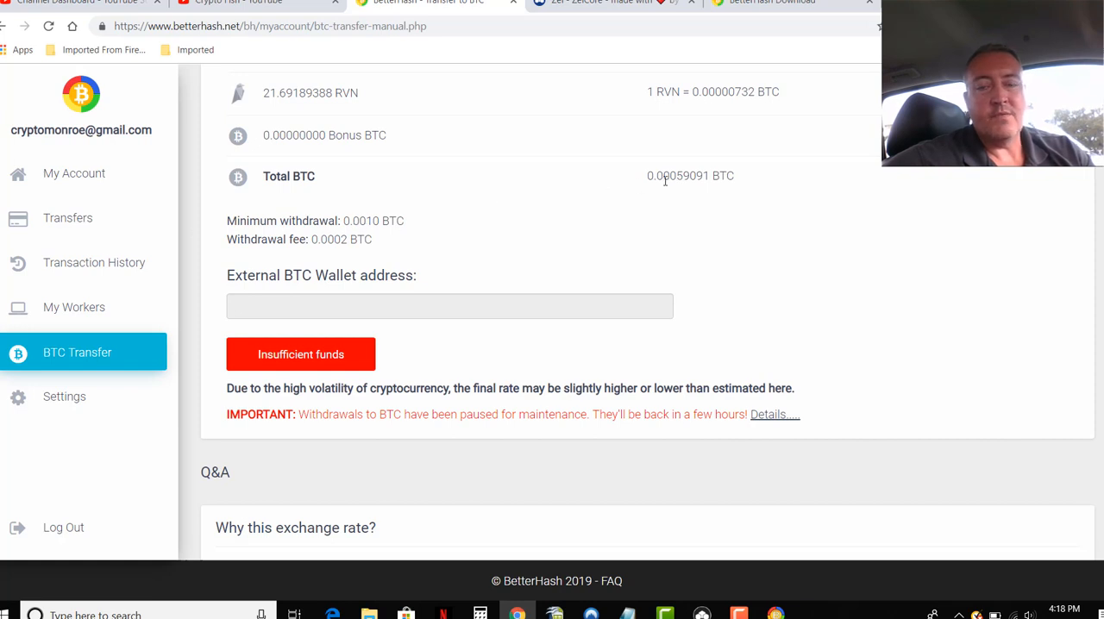
mouse_move(259, 347)
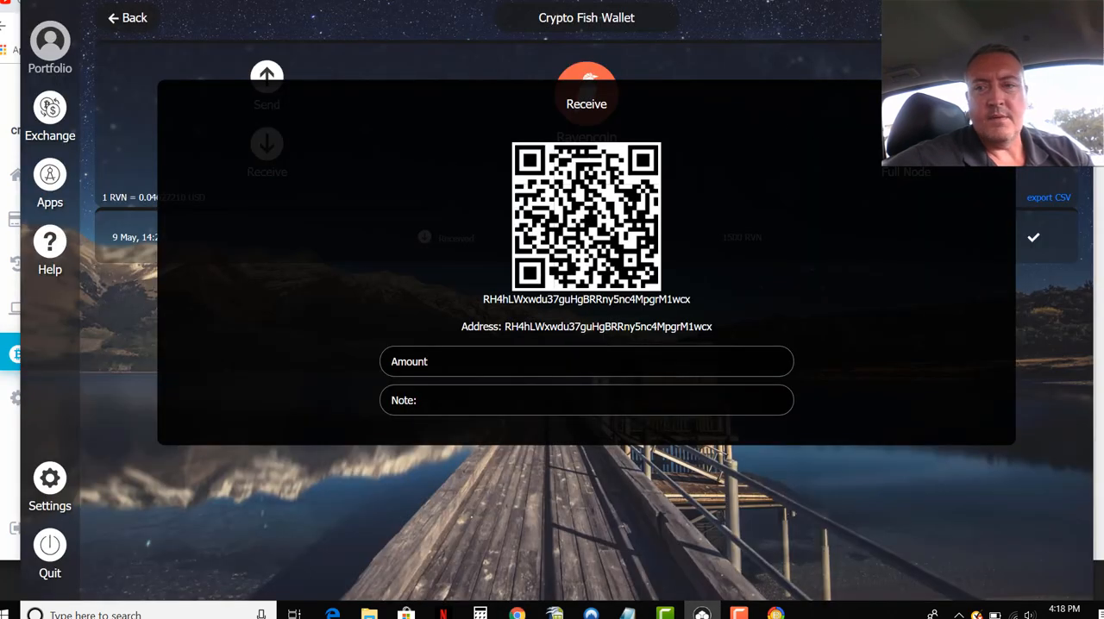
Close ZelCore's Ravencoin receive details and return to the portfolio, then back to BetterHash
click(126, 18)
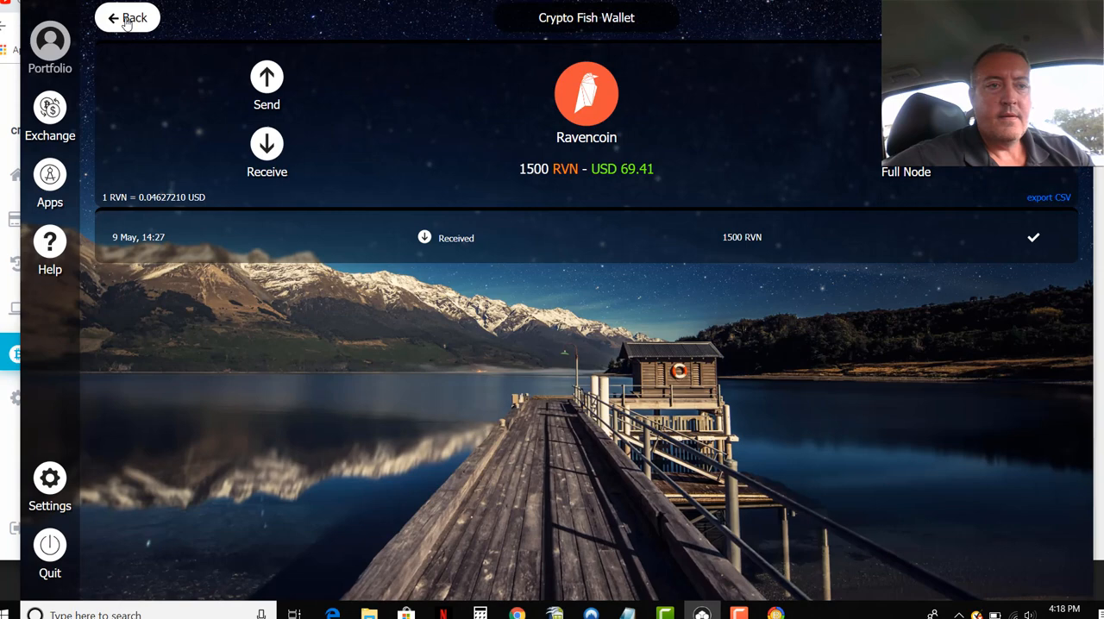
click(127, 18)
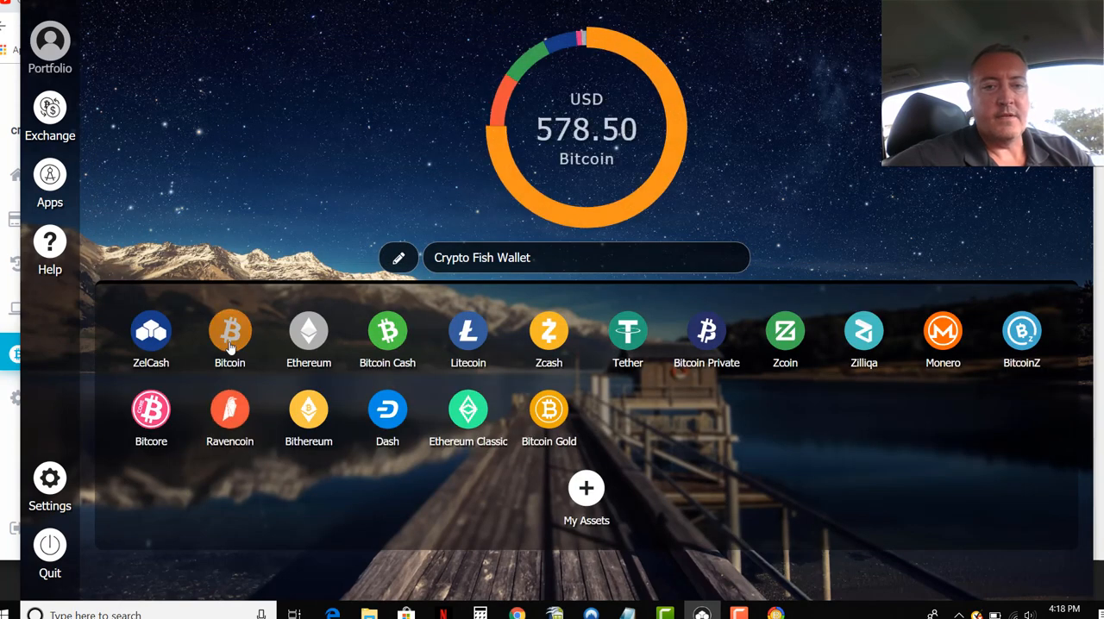
click(229, 332)
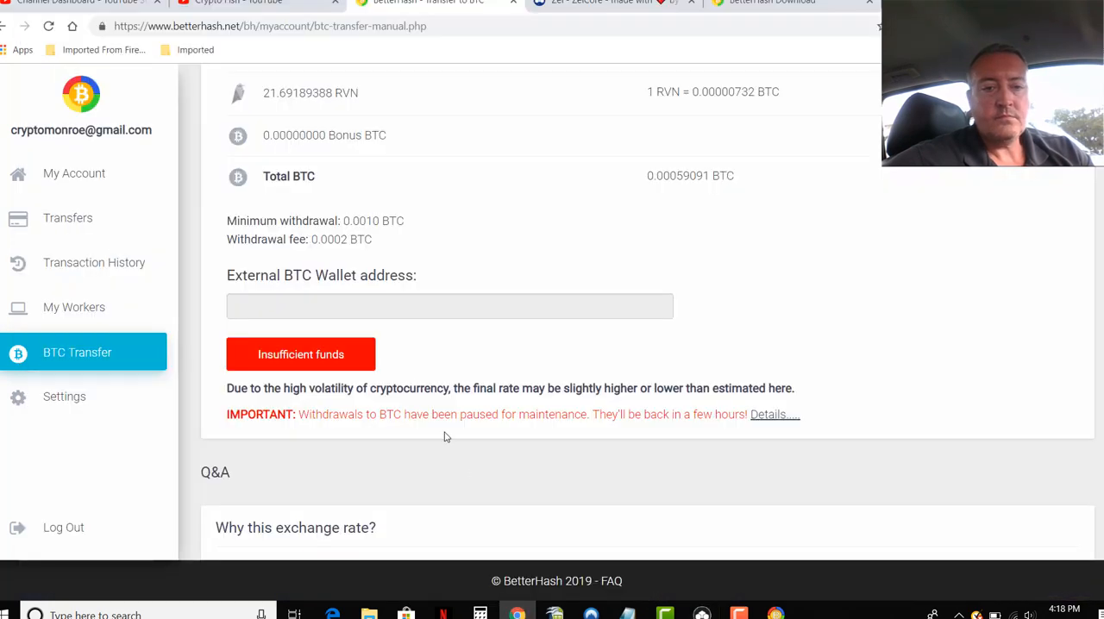
mouse_move(295, 376)
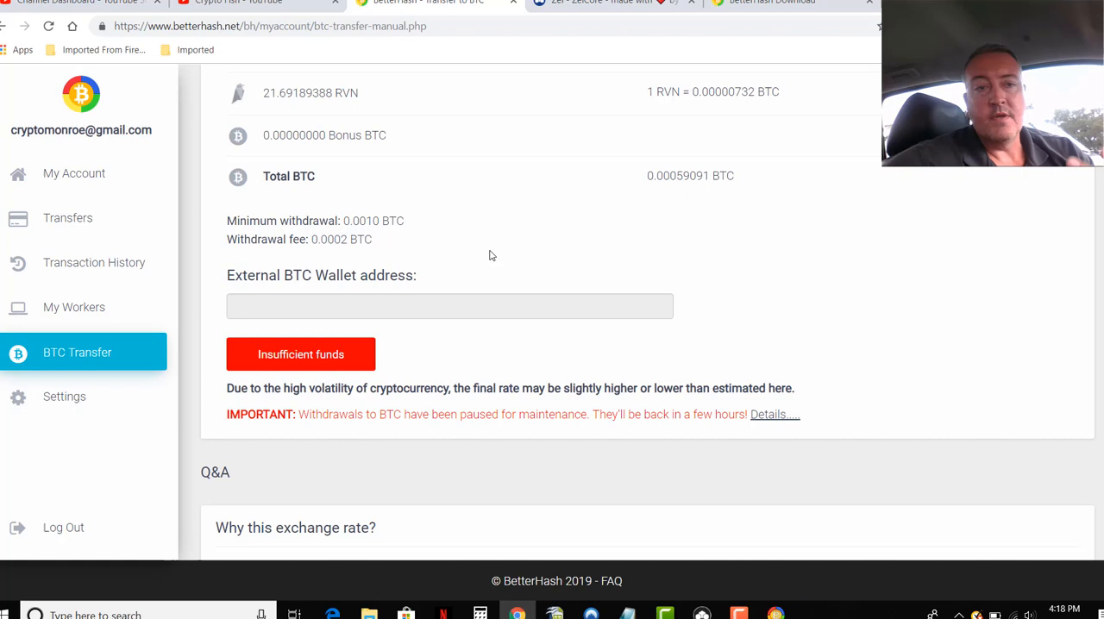
scroll(up, 3)
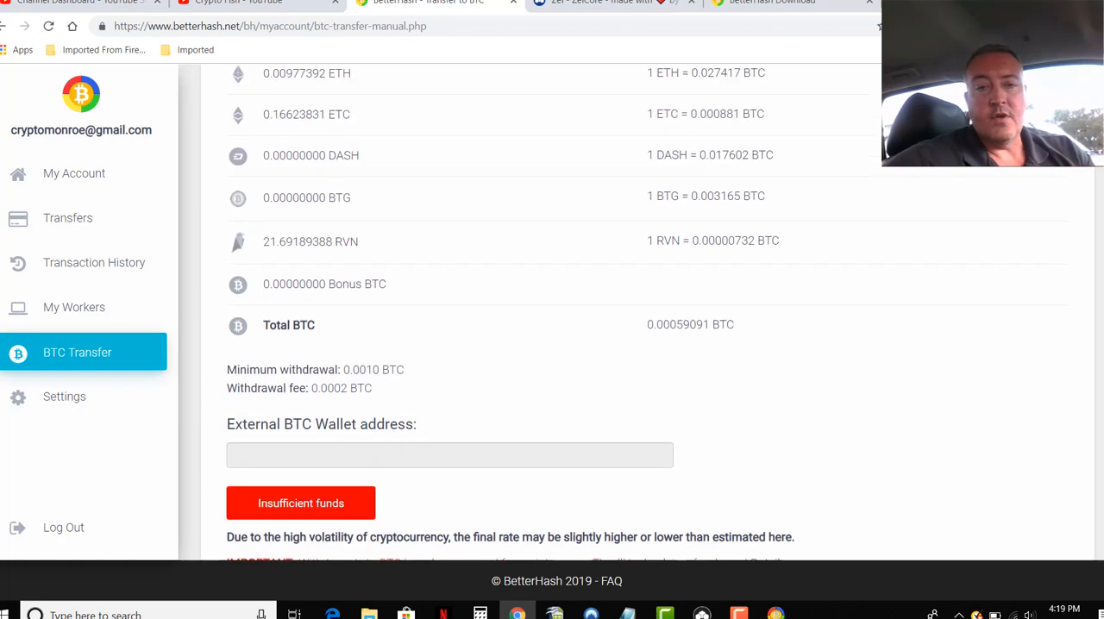
scroll(up, 3)
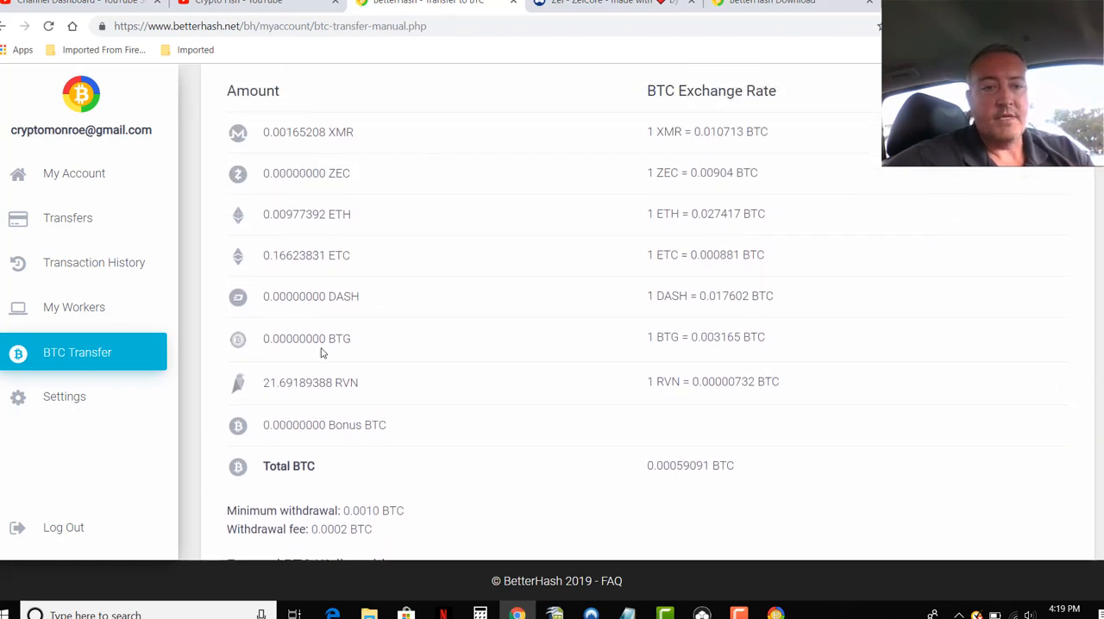
mouse_move(405, 483)
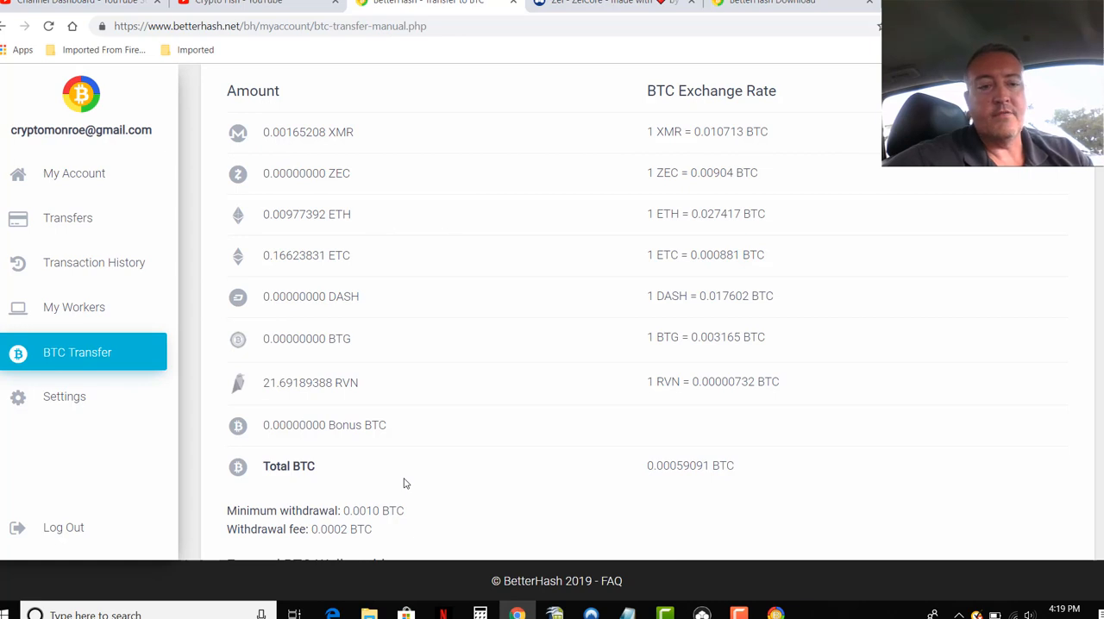
mouse_move(325, 488)
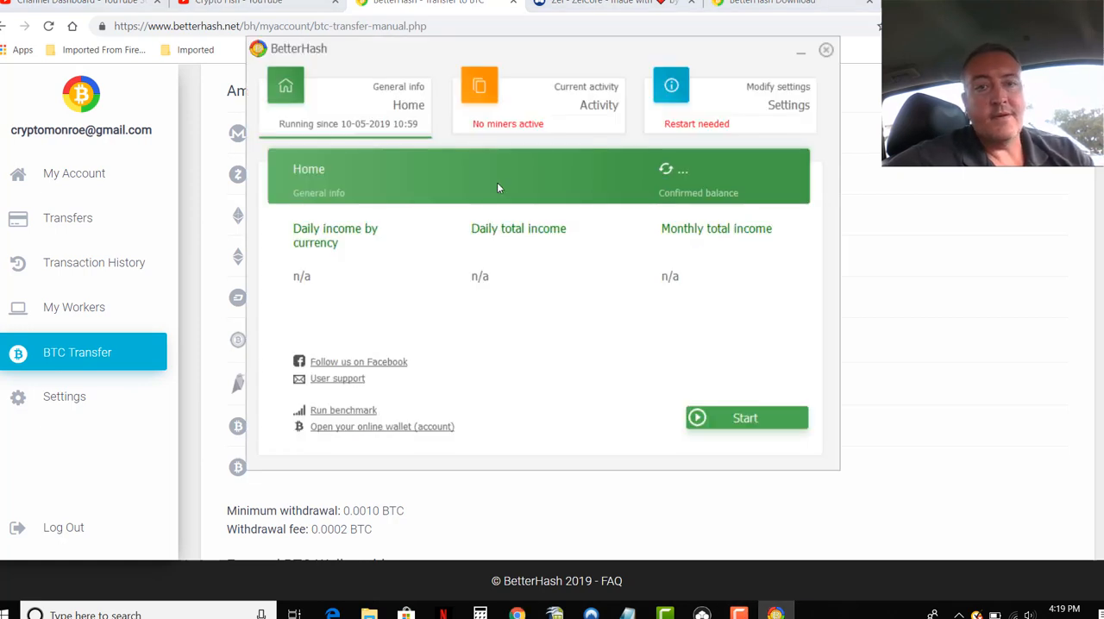
mouse_move(555, 336)
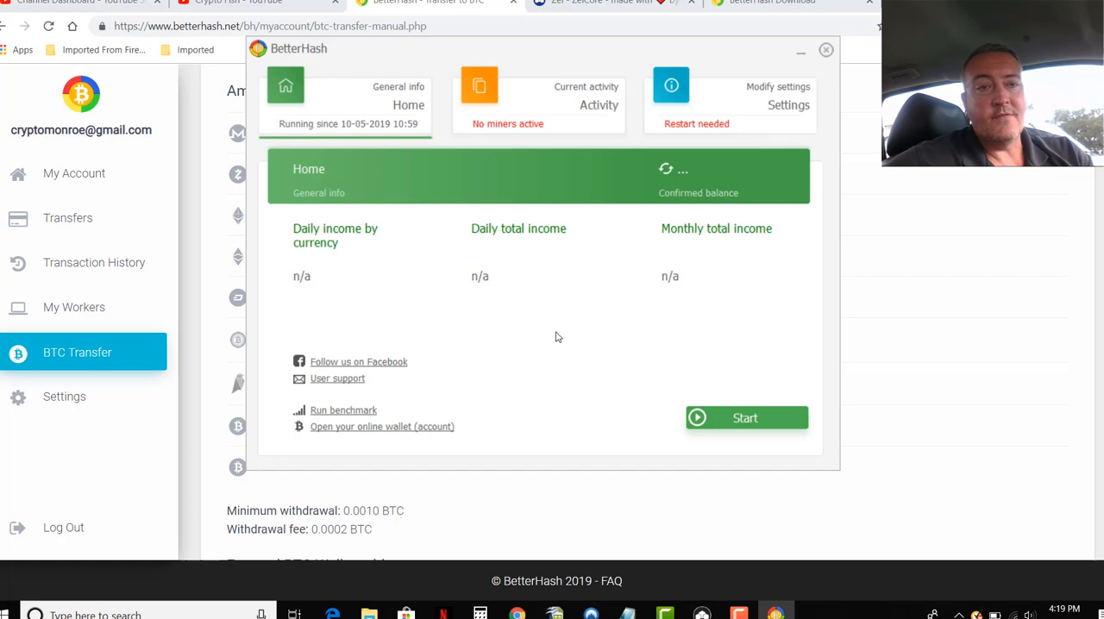
mouse_move(785, 52)
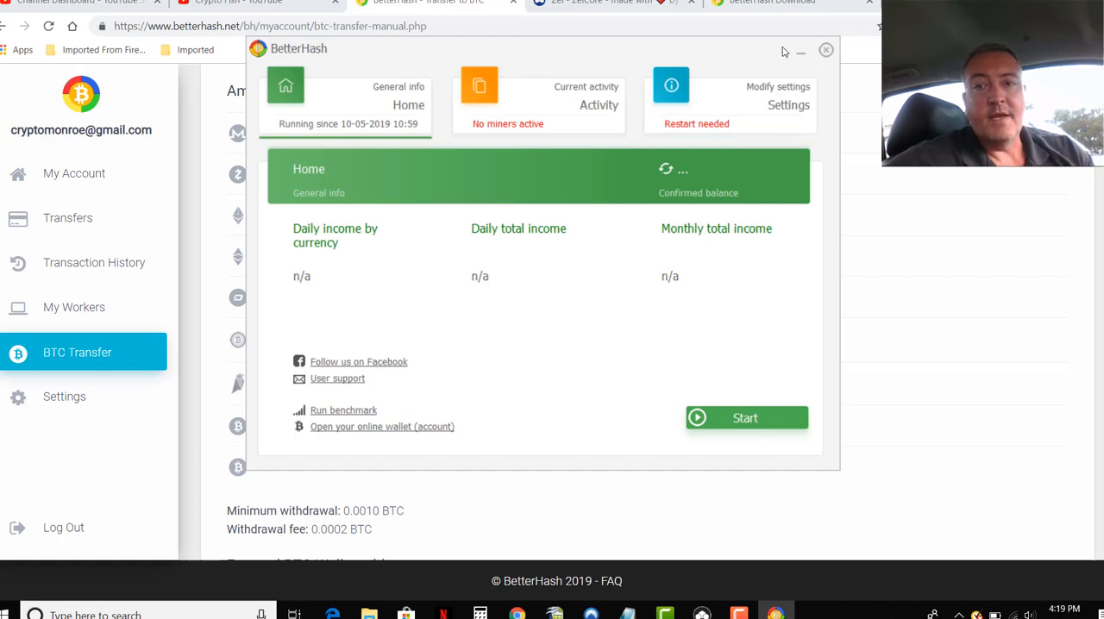